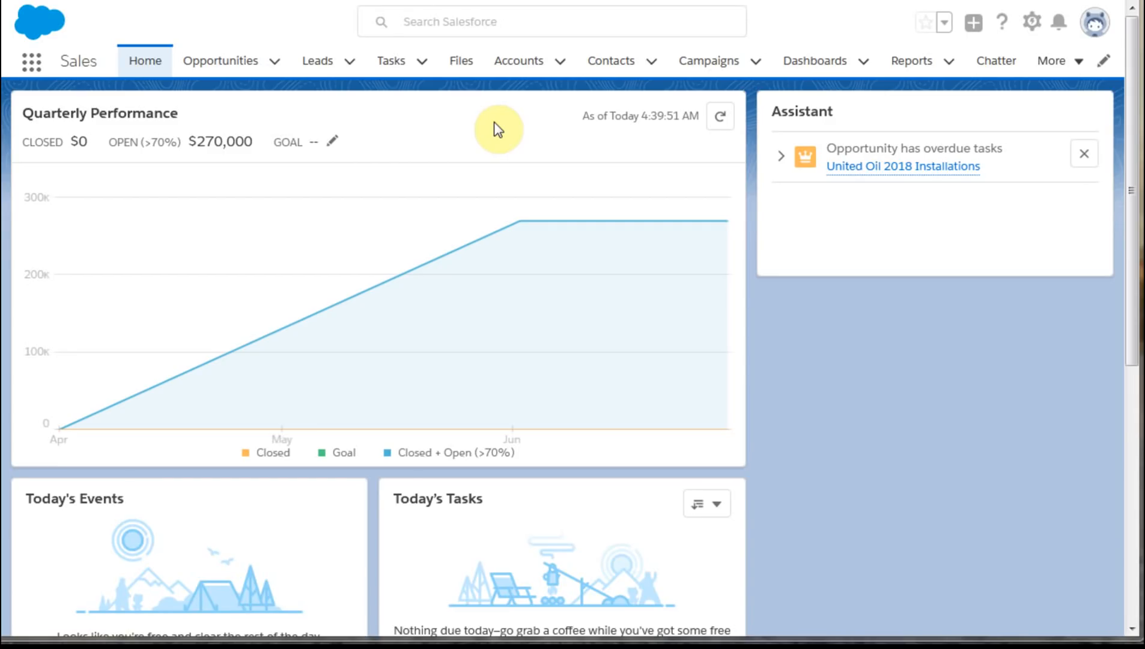
pyautogui.moveTo(453, 130)
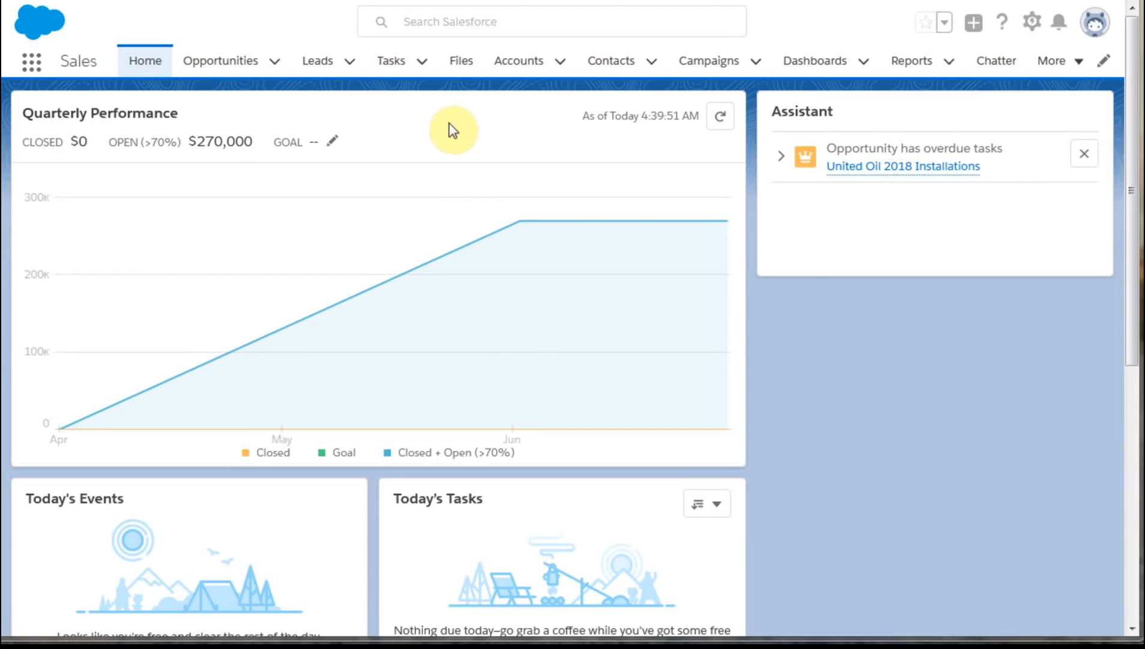
pyautogui.moveTo(158, 162)
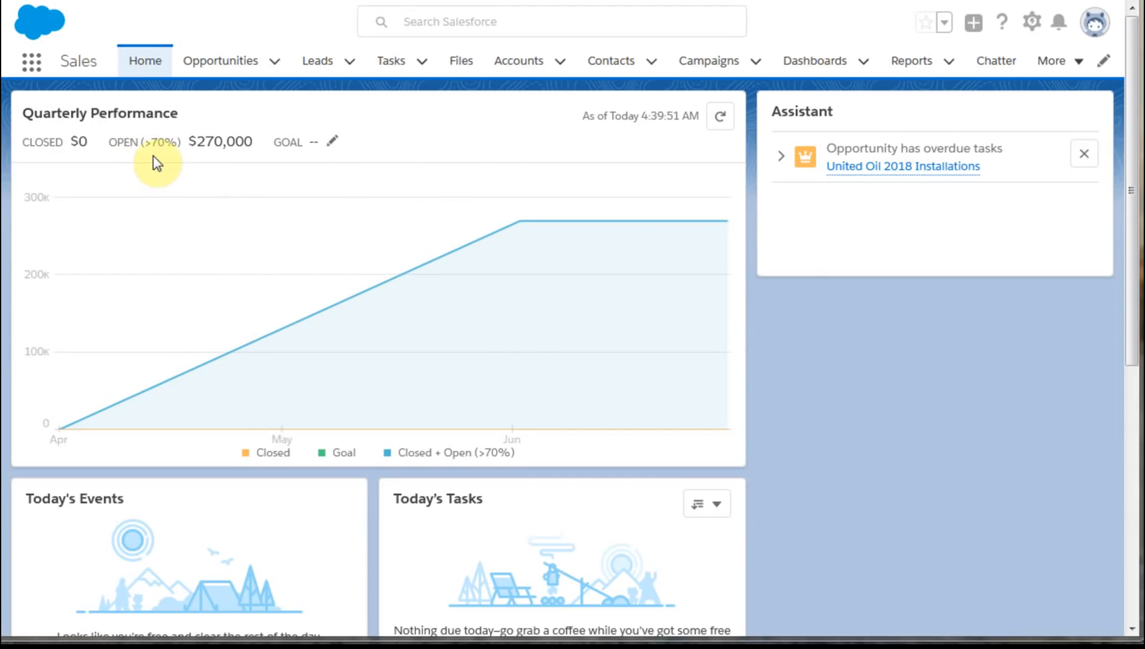
pyautogui.moveTo(437, 118)
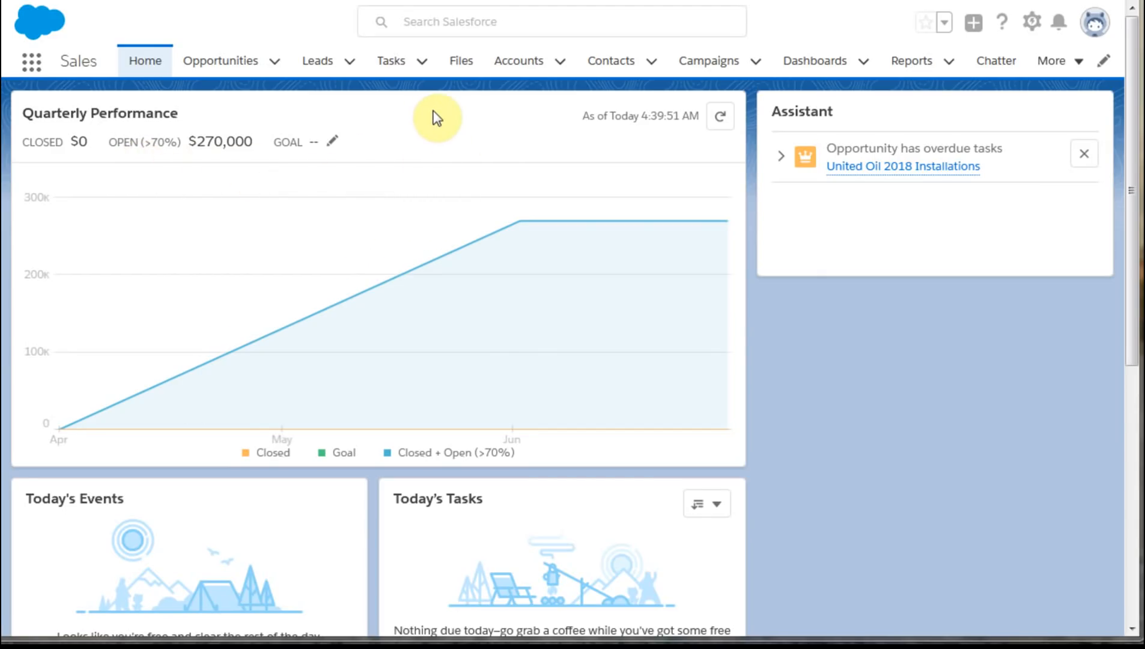
pyautogui.moveTo(445, 108)
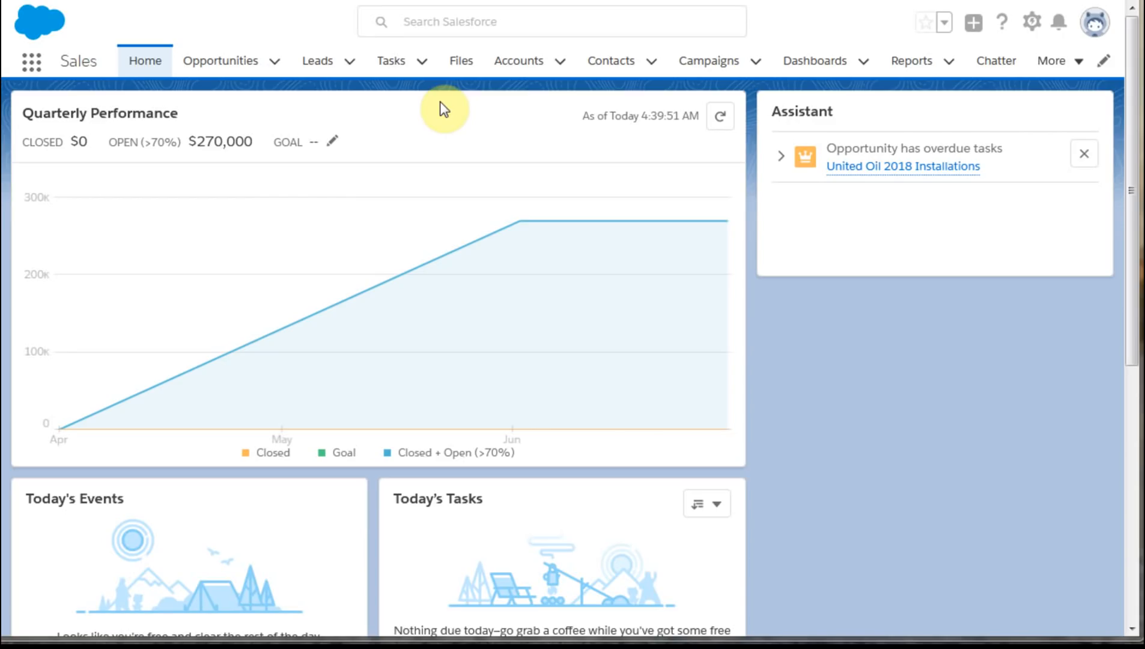
pyautogui.moveTo(452, 130)
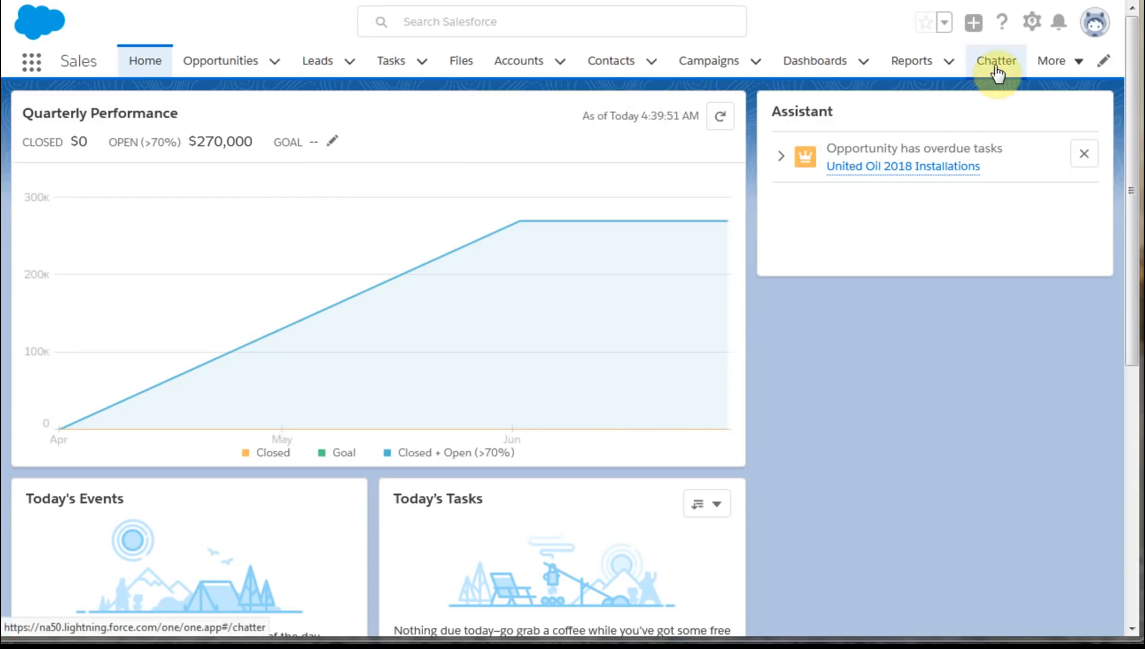
pyautogui.moveTo(1012, 70)
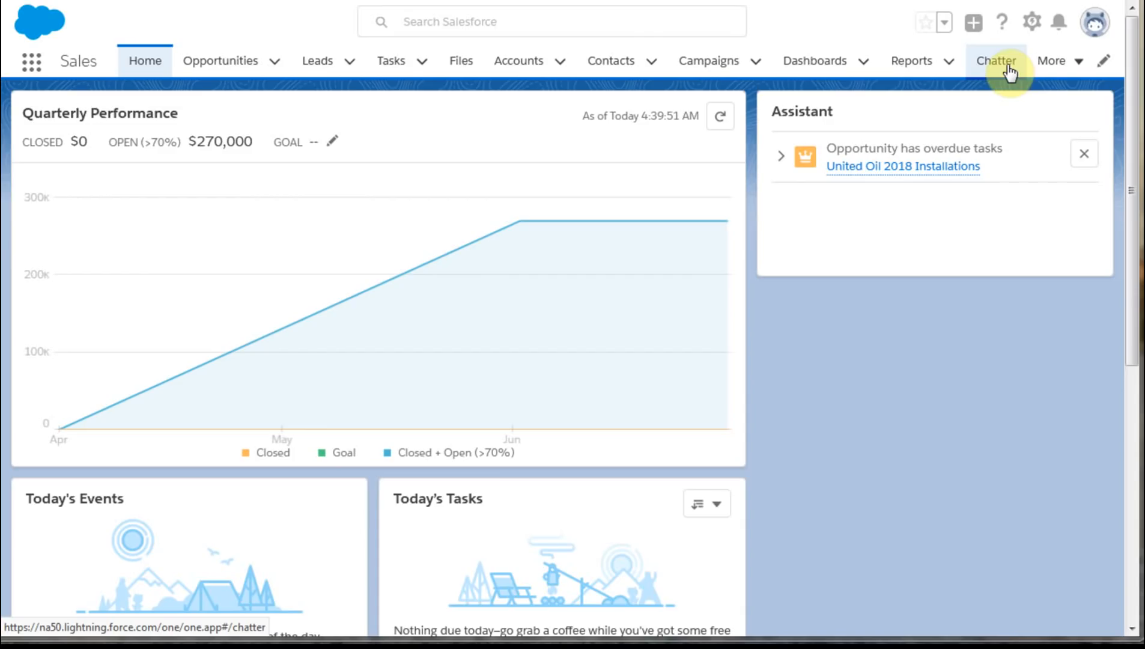
pyautogui.moveTo(1007, 106)
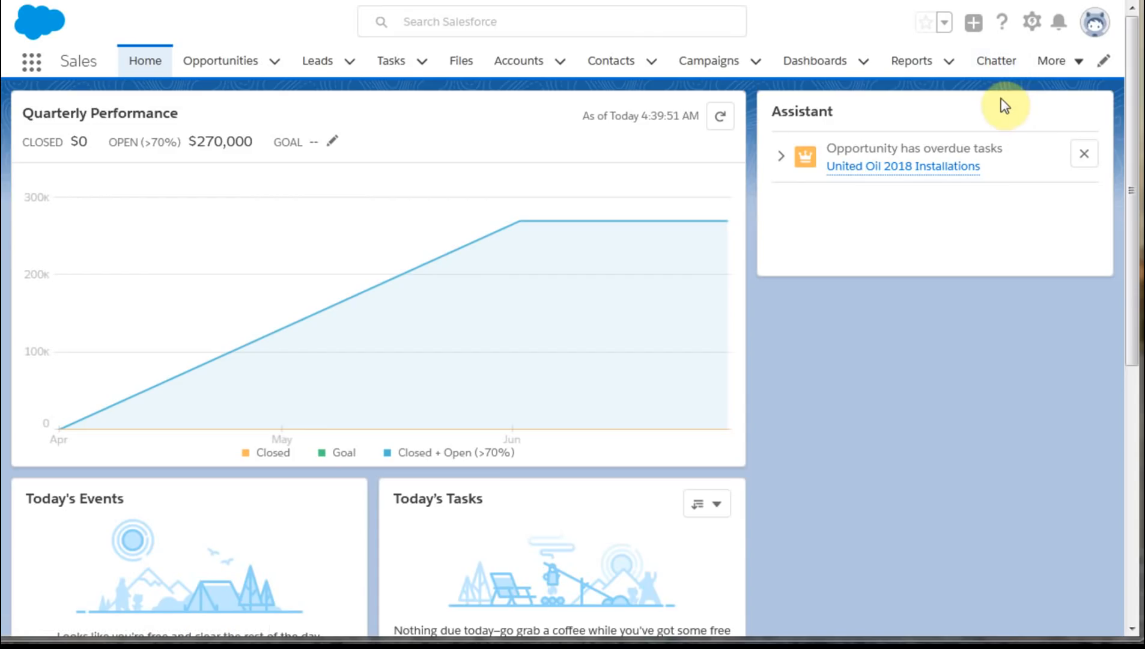
pyautogui.moveTo(917, 107)
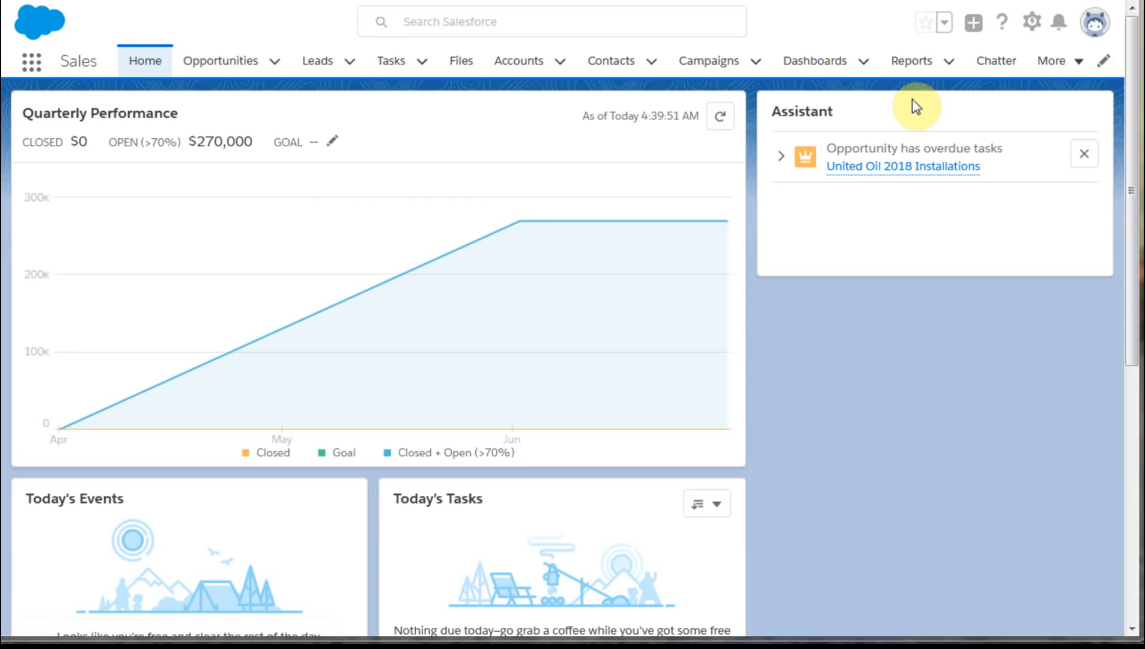
pyautogui.moveTo(422, 146)
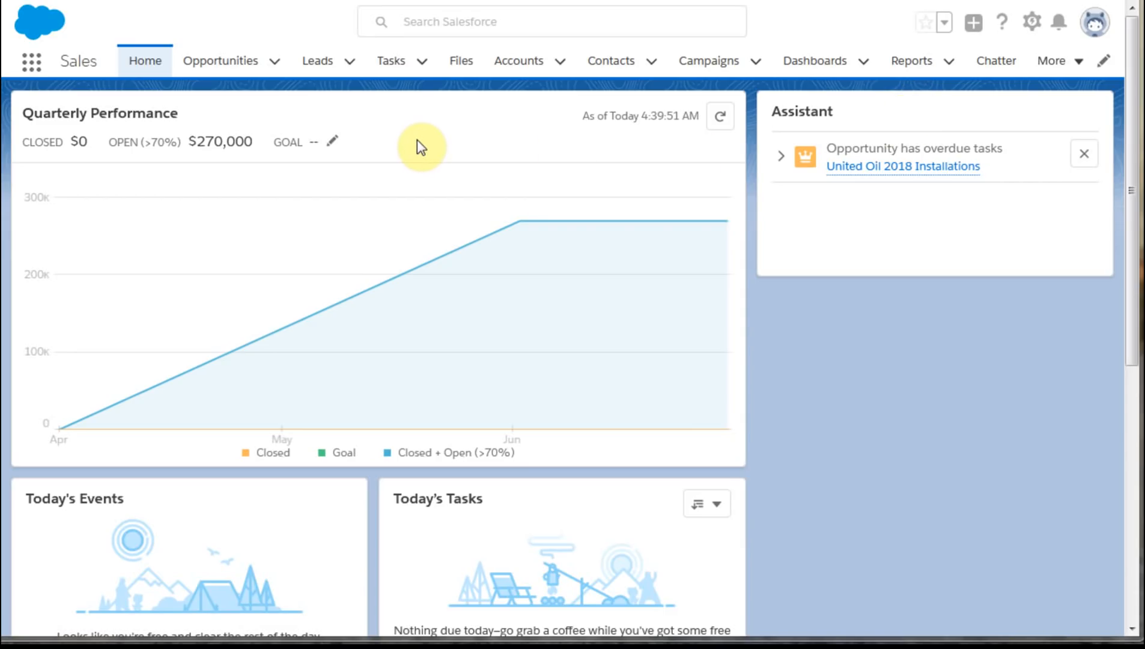
pyautogui.moveTo(519, 60)
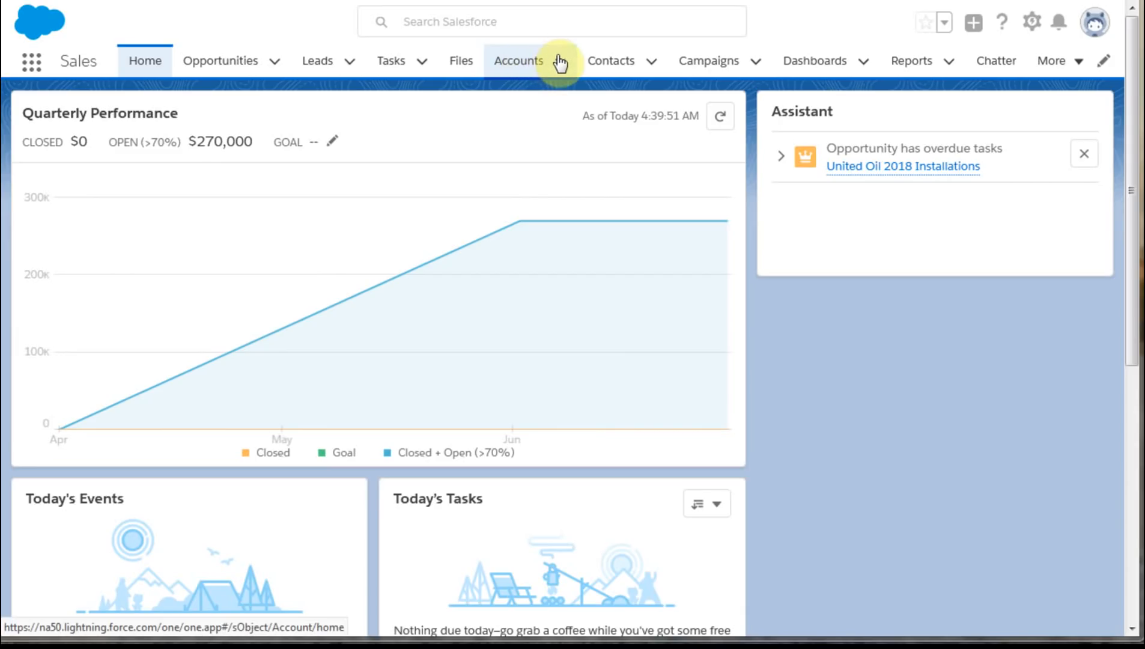
# Step: Open the Edge Communications account from the Accounts recent-records list
pyautogui.click(519, 61)
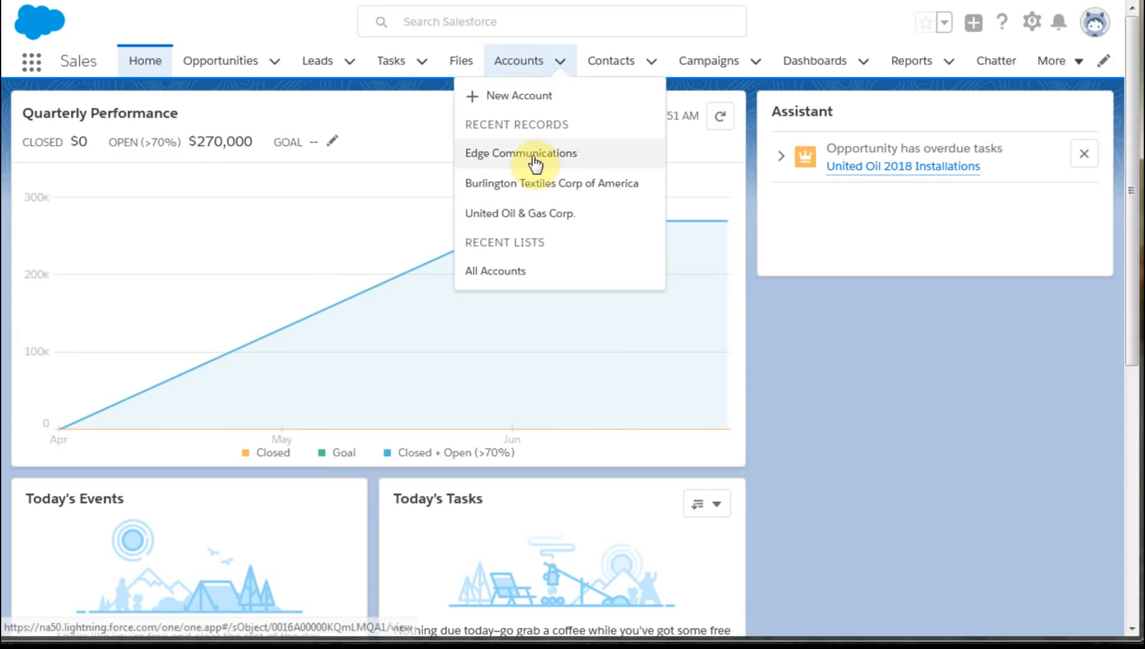
pyautogui.click(520, 153)
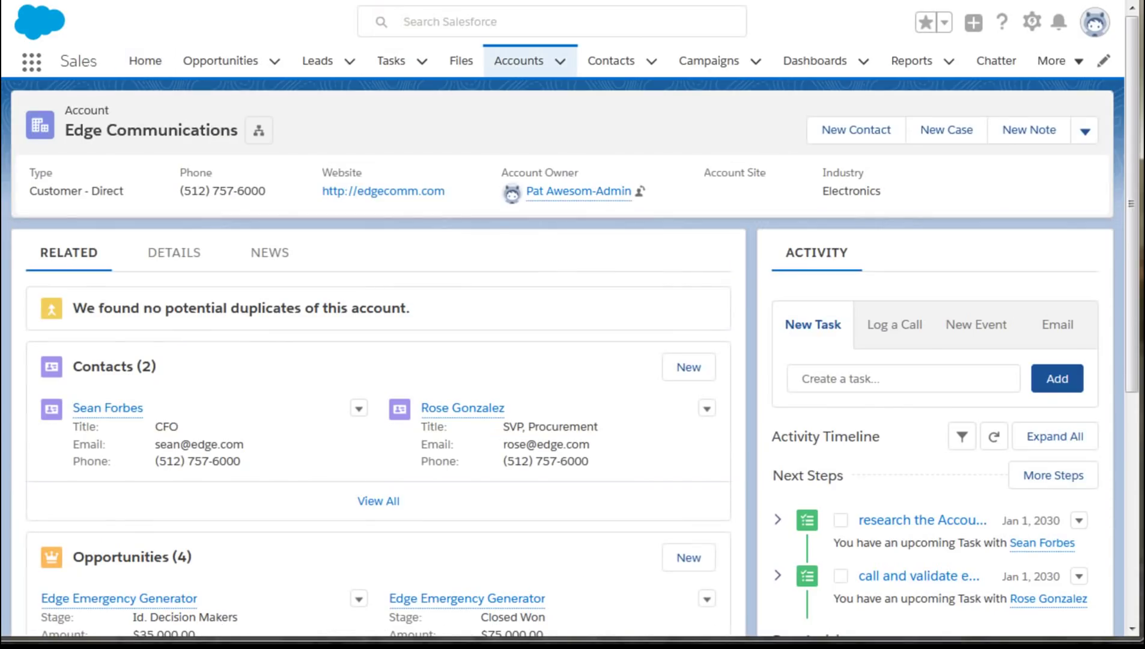
pyautogui.moveTo(533, 292)
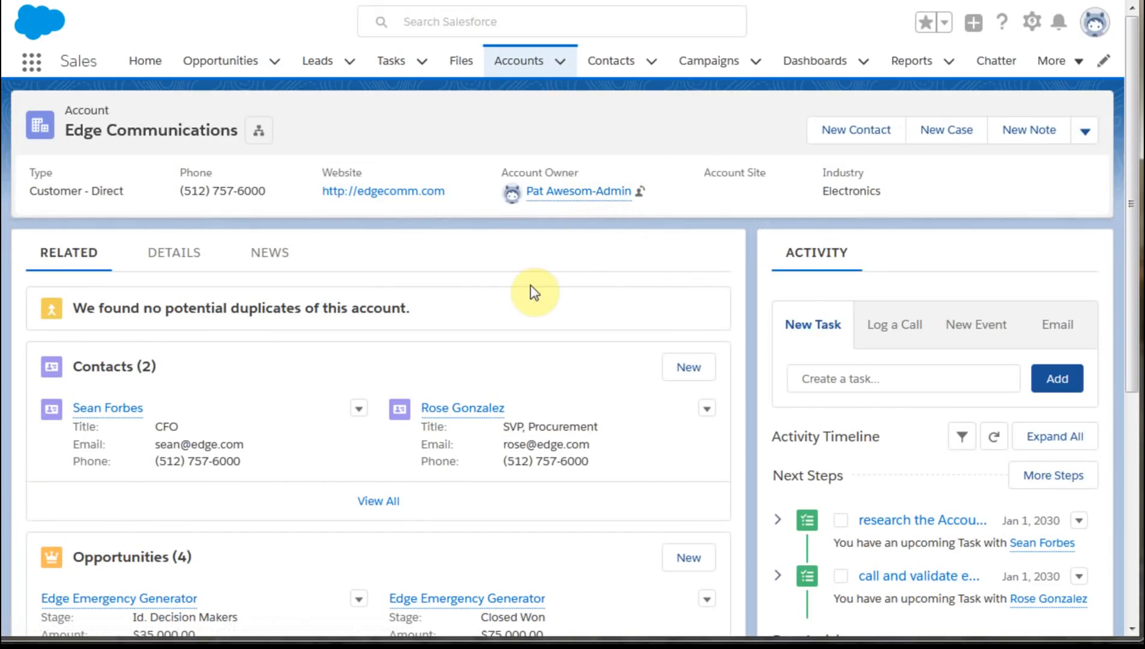
pyautogui.moveTo(504, 278)
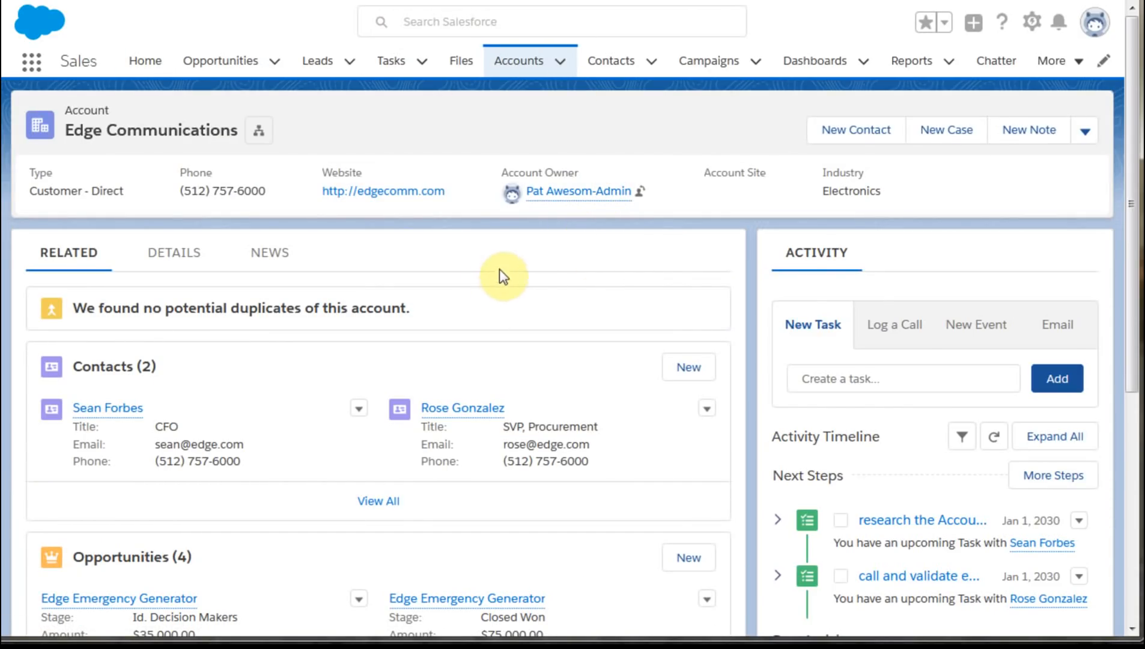
pyautogui.moveTo(935, 264)
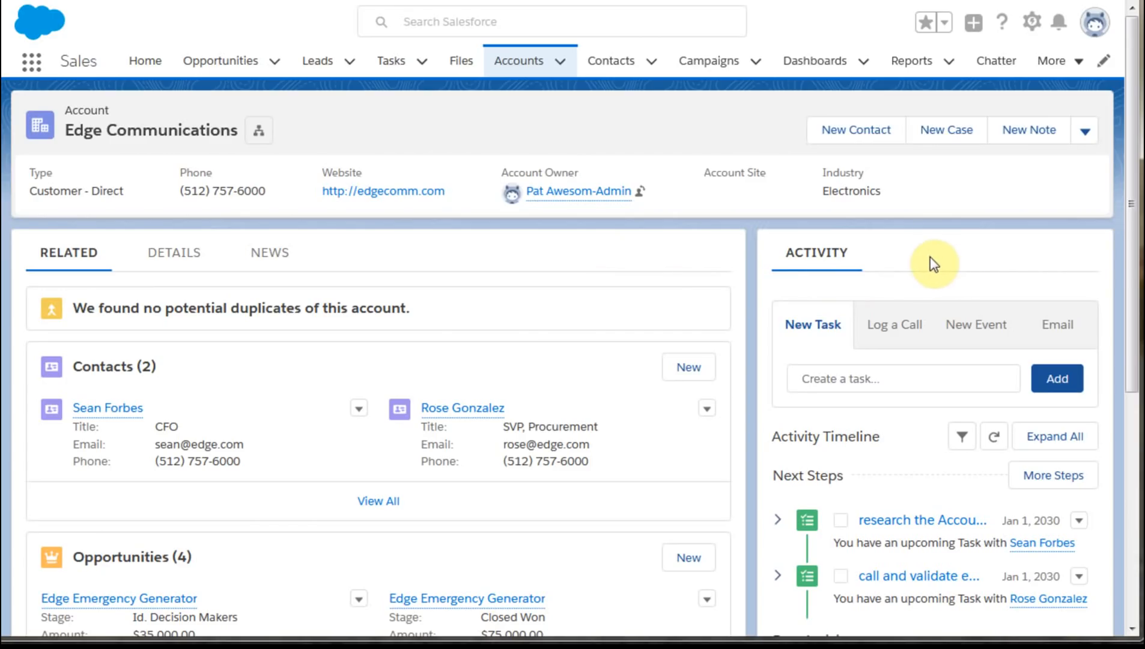
pyautogui.moveTo(446, 251)
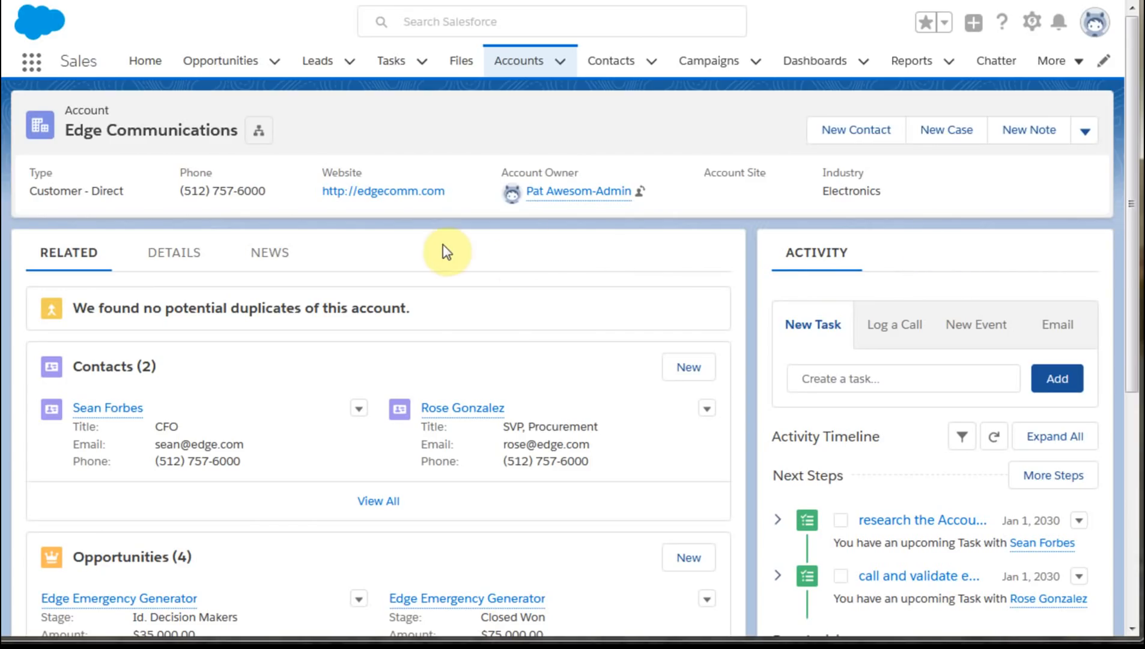
pyautogui.moveTo(439, 276)
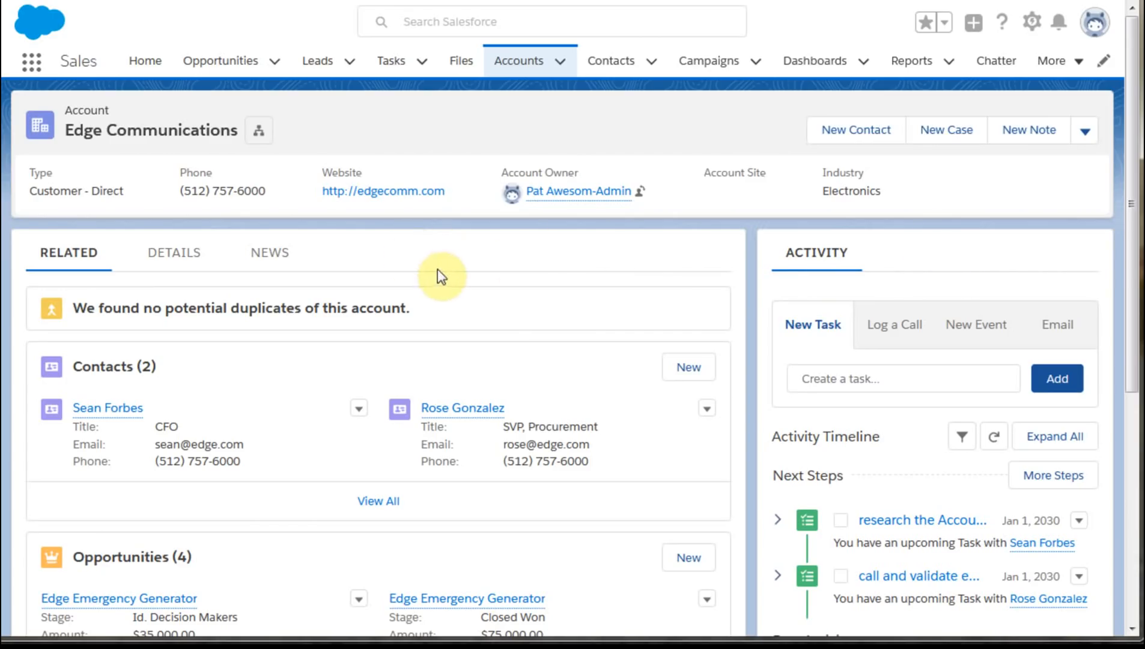
pyautogui.moveTo(174, 253)
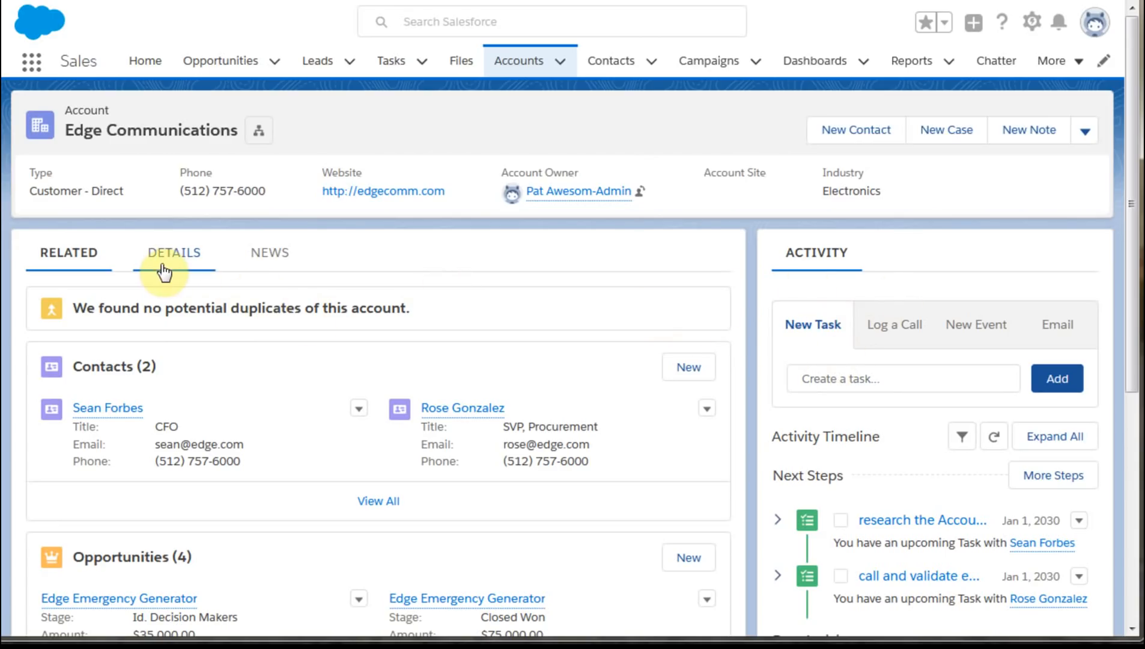
# Step: Show the Edge Communications Details fields, where Rating reads Hot
pyautogui.click(173, 252)
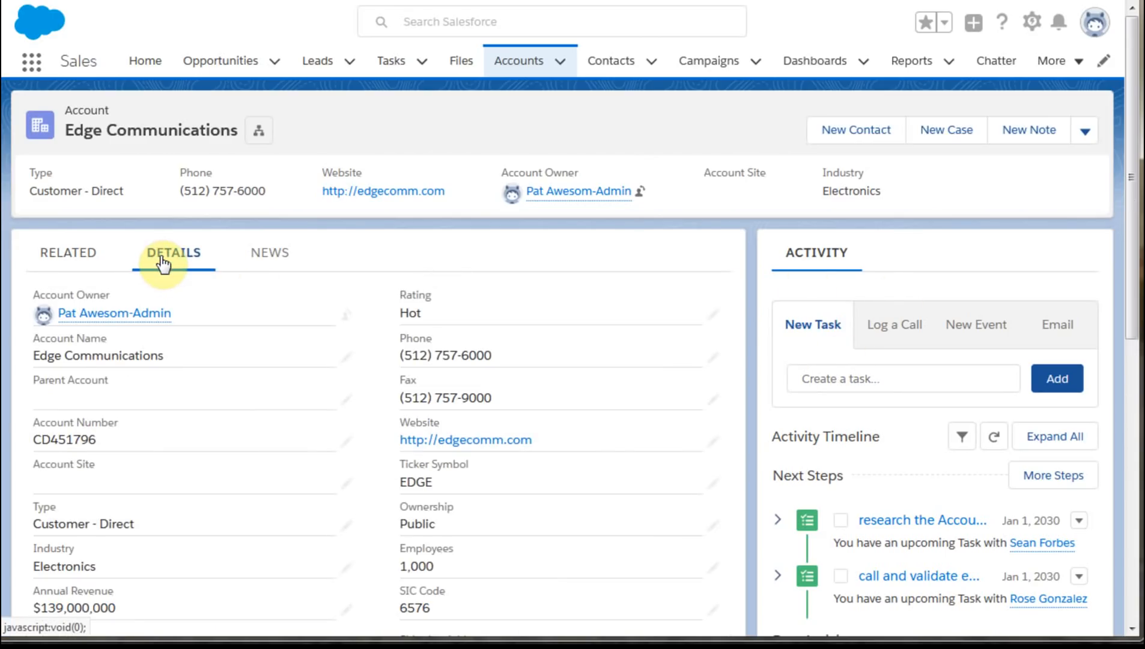
pyautogui.moveTo(438, 306)
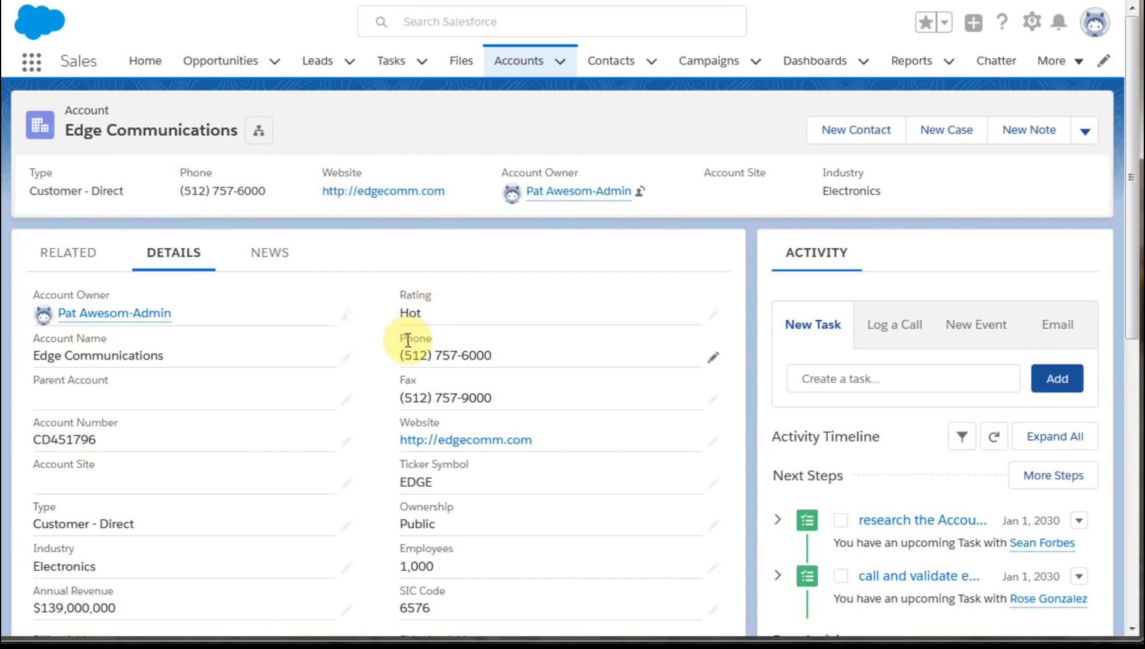
pyautogui.moveTo(971, 21)
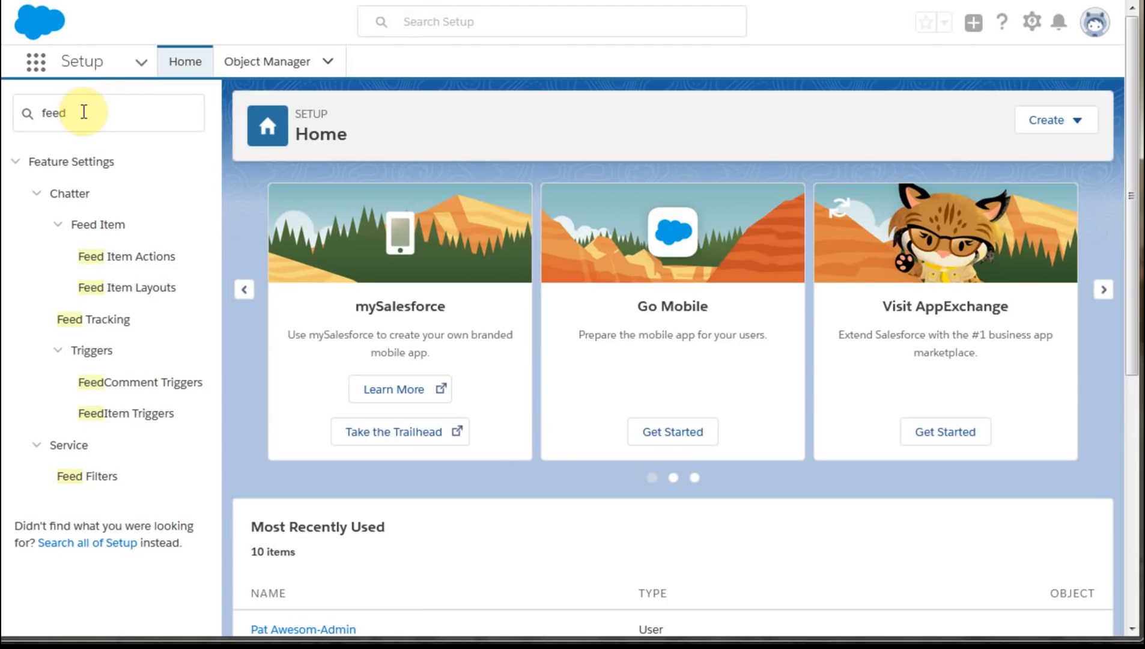
pyautogui.moveTo(93, 319)
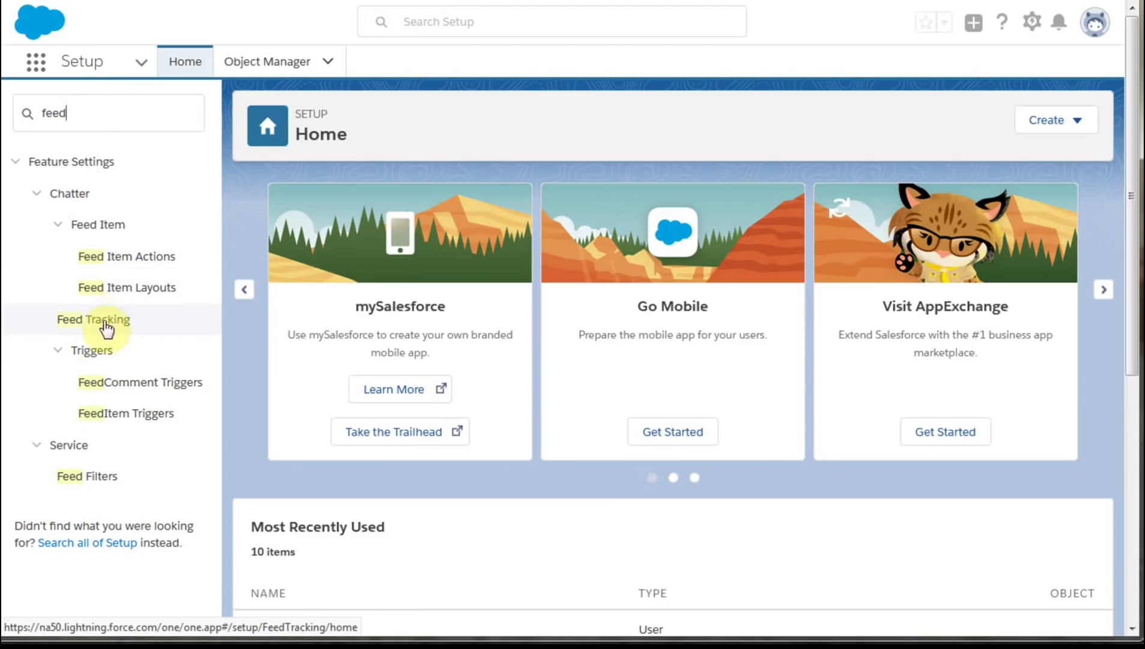
pyautogui.moveTo(105, 326)
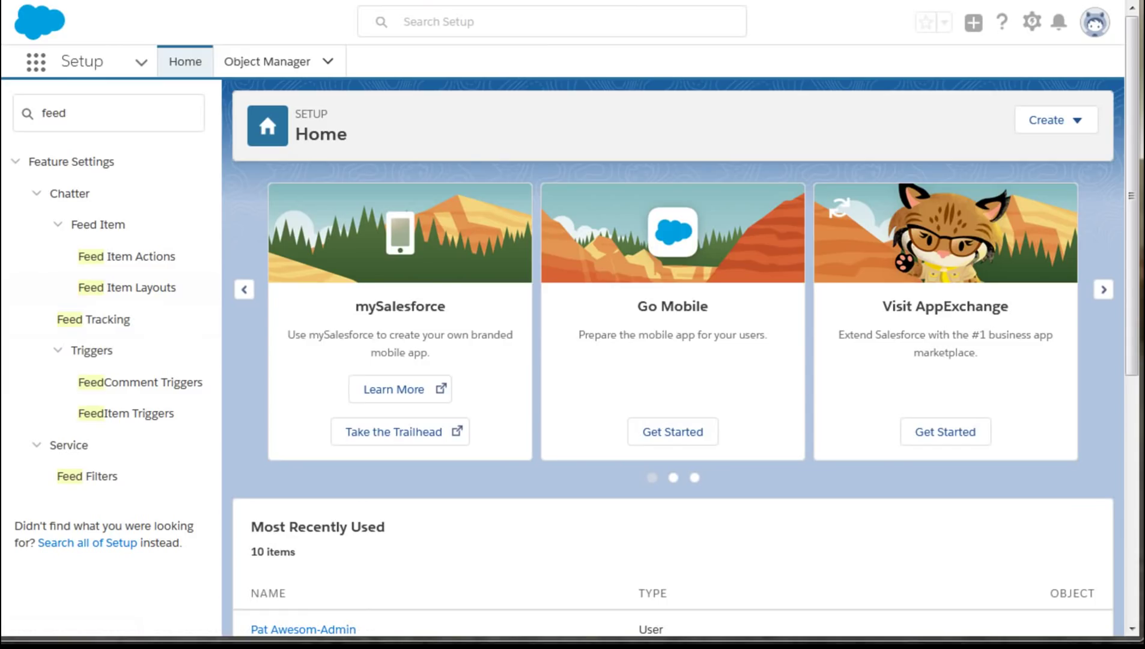
# Step: Open Feed Tracking for Account and filter Setup Quick Find by 'track'
pyautogui.click(92, 320)
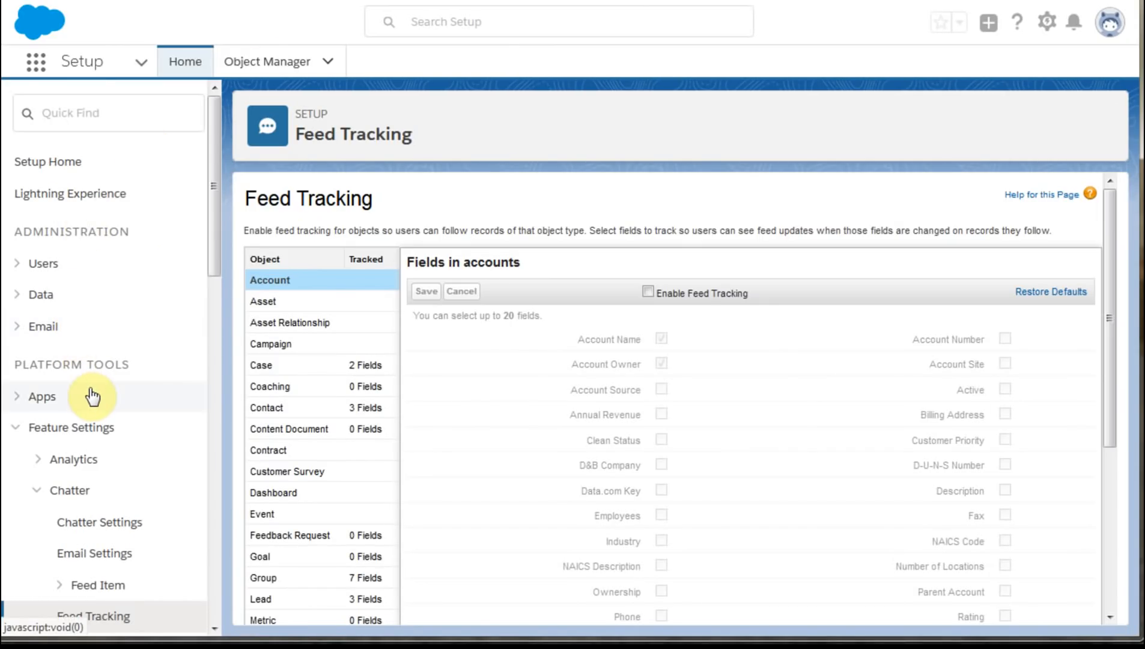
pyautogui.scroll(-3)
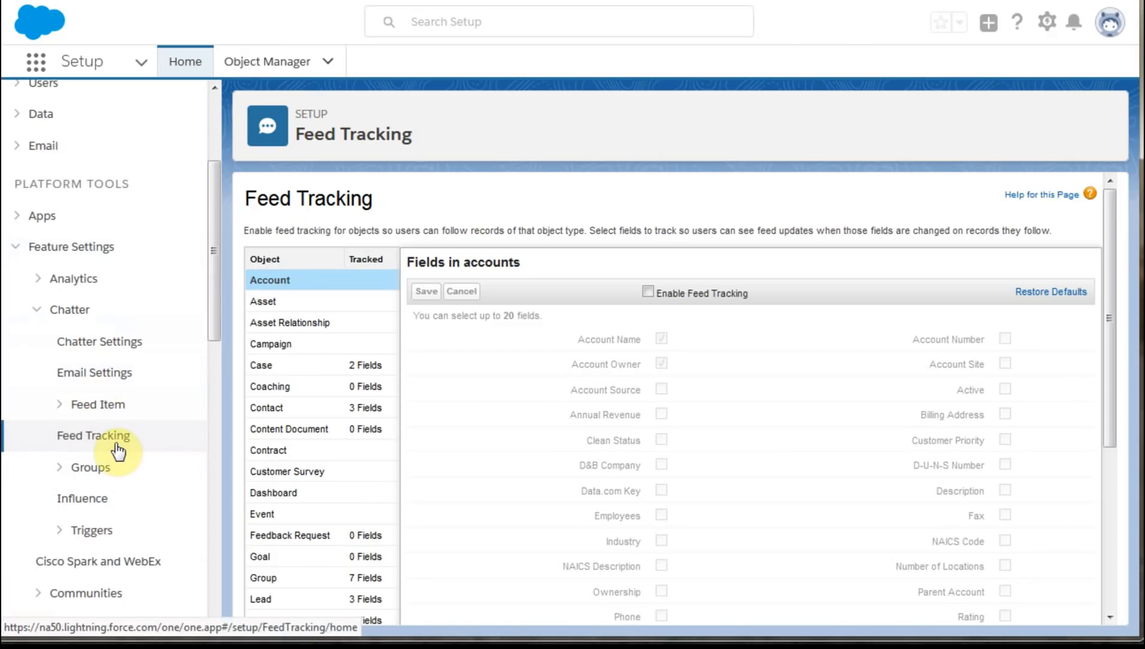
pyautogui.scroll(3)
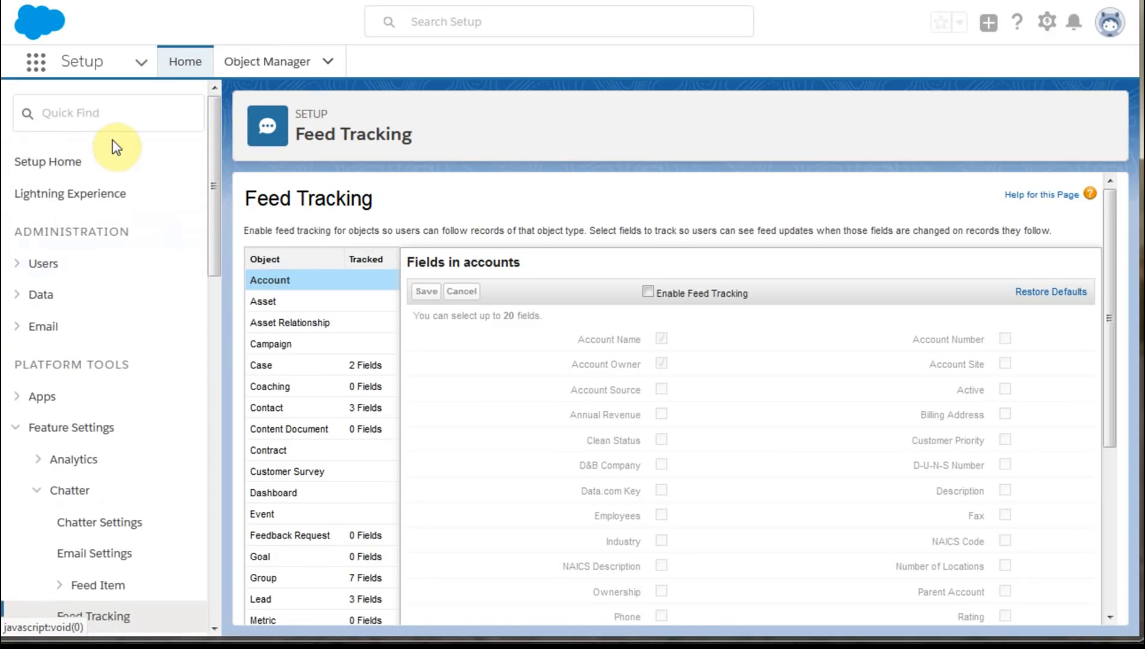
pyautogui.write('t')
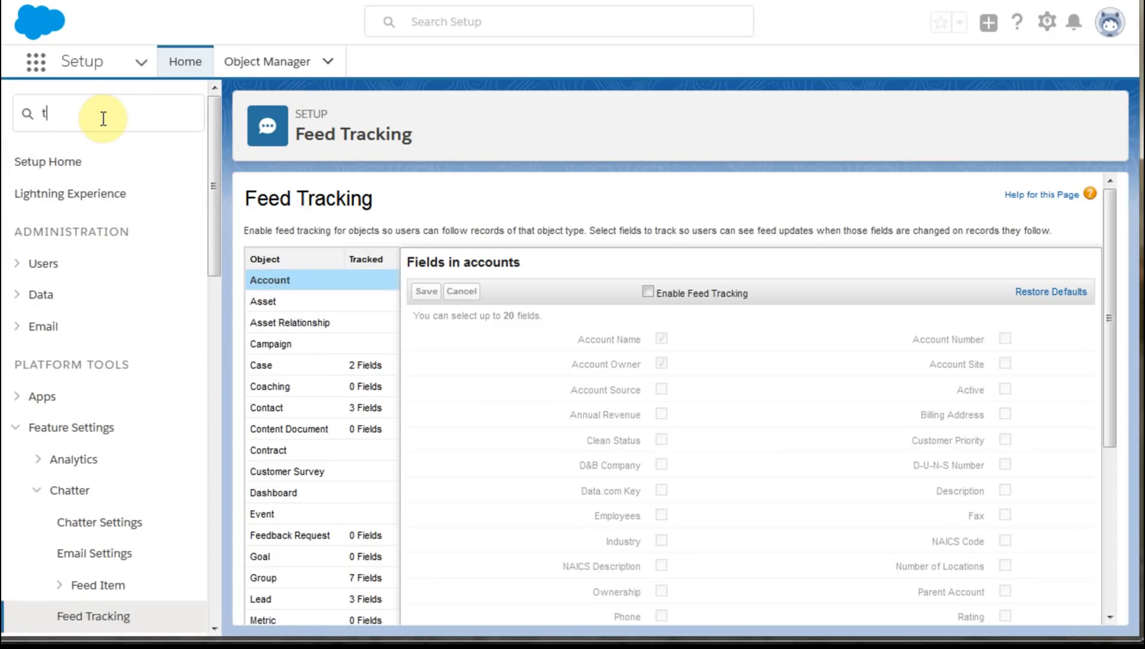
pyautogui.write('rack')
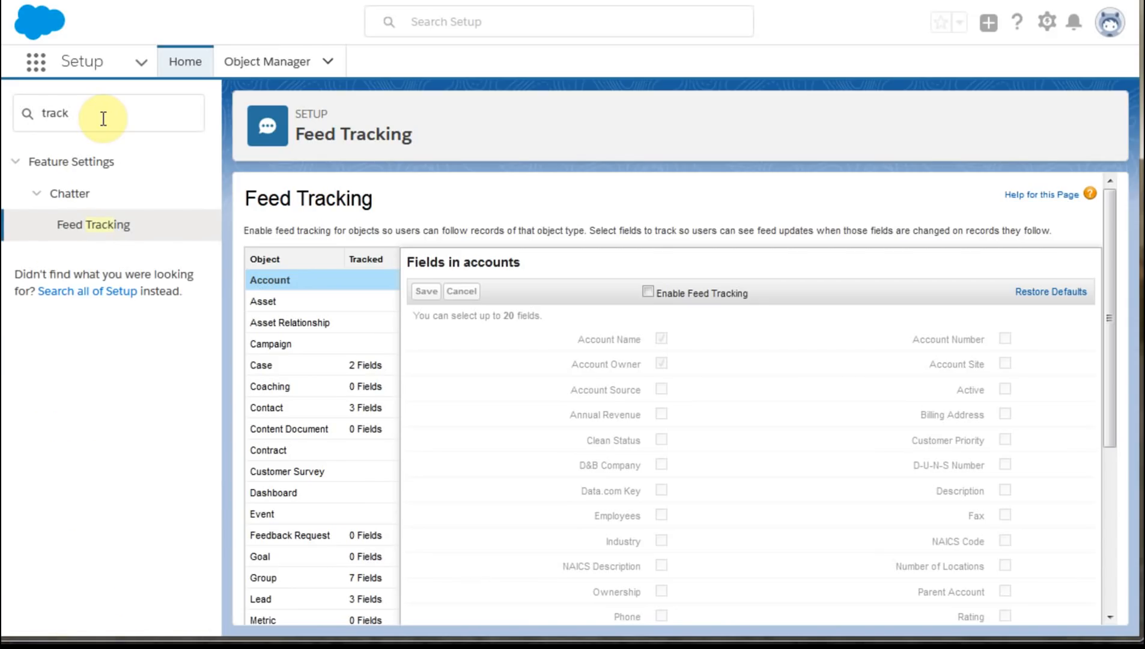
pyautogui.moveTo(114, 255)
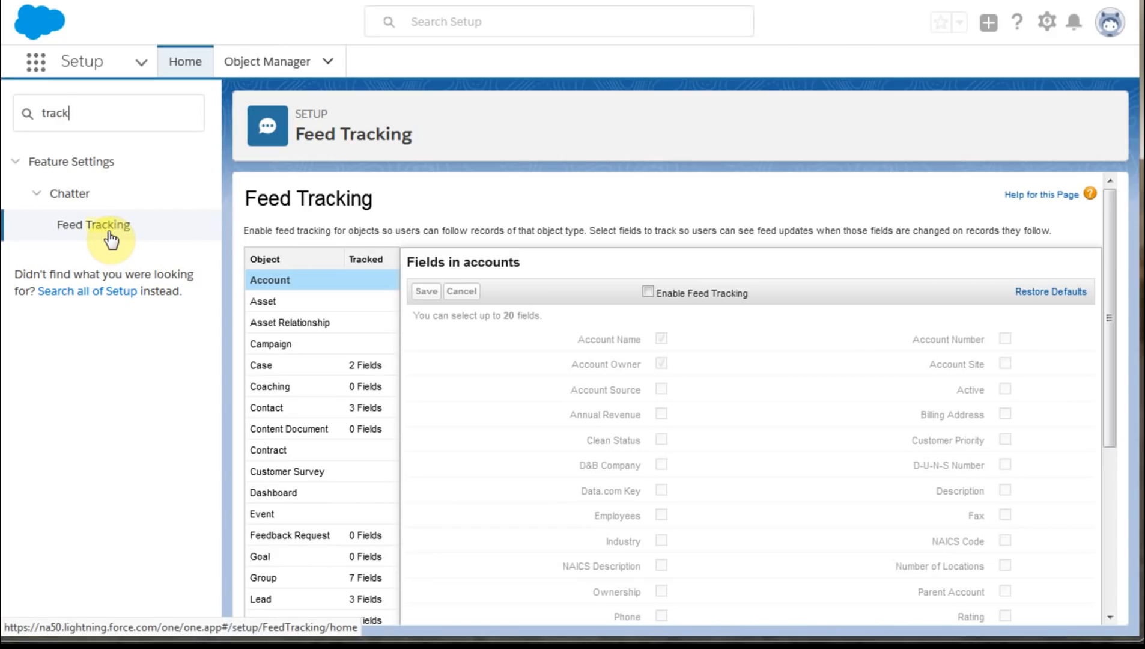
pyautogui.moveTo(321, 39)
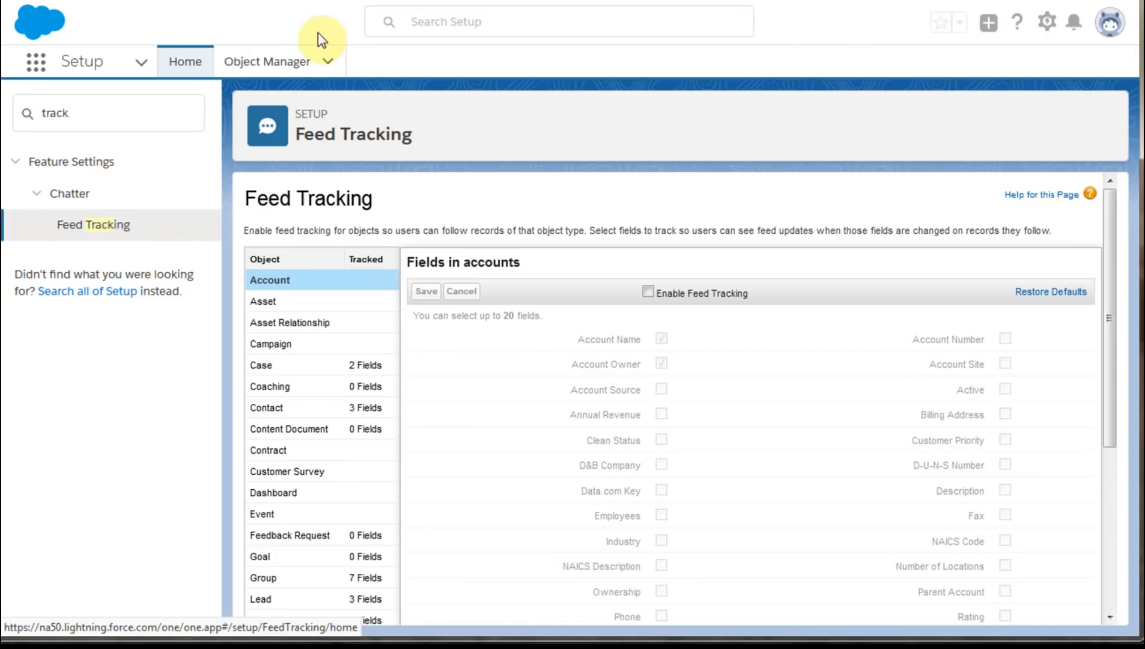
pyautogui.moveTo(467, 143)
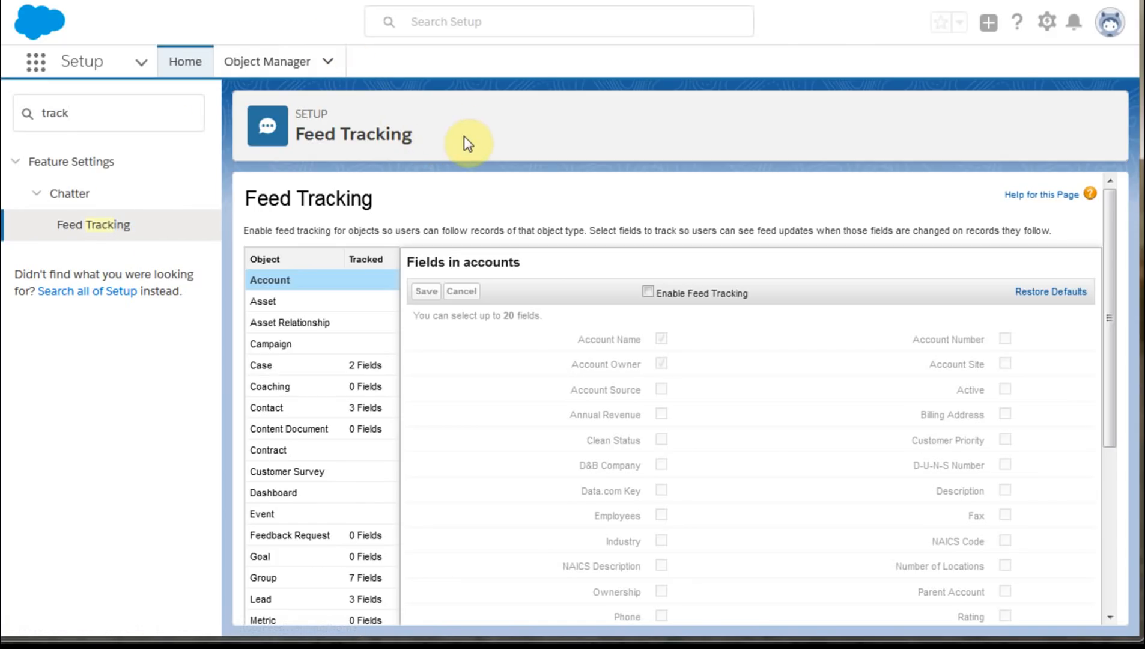
pyautogui.moveTo(324, 292)
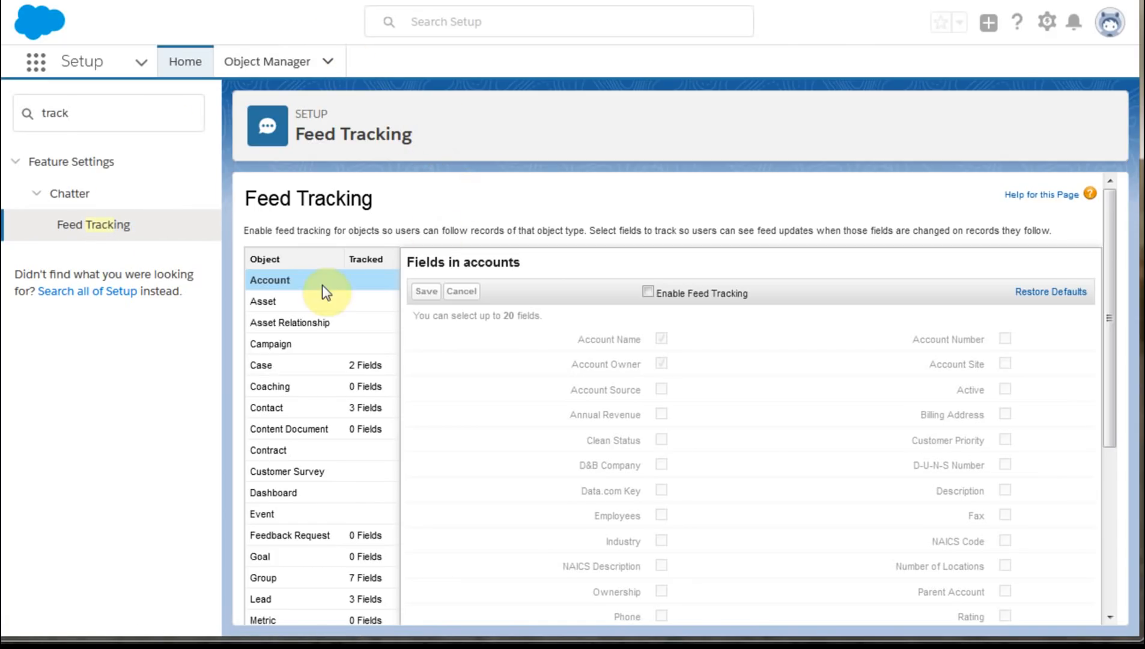
pyautogui.moveTo(476, 342)
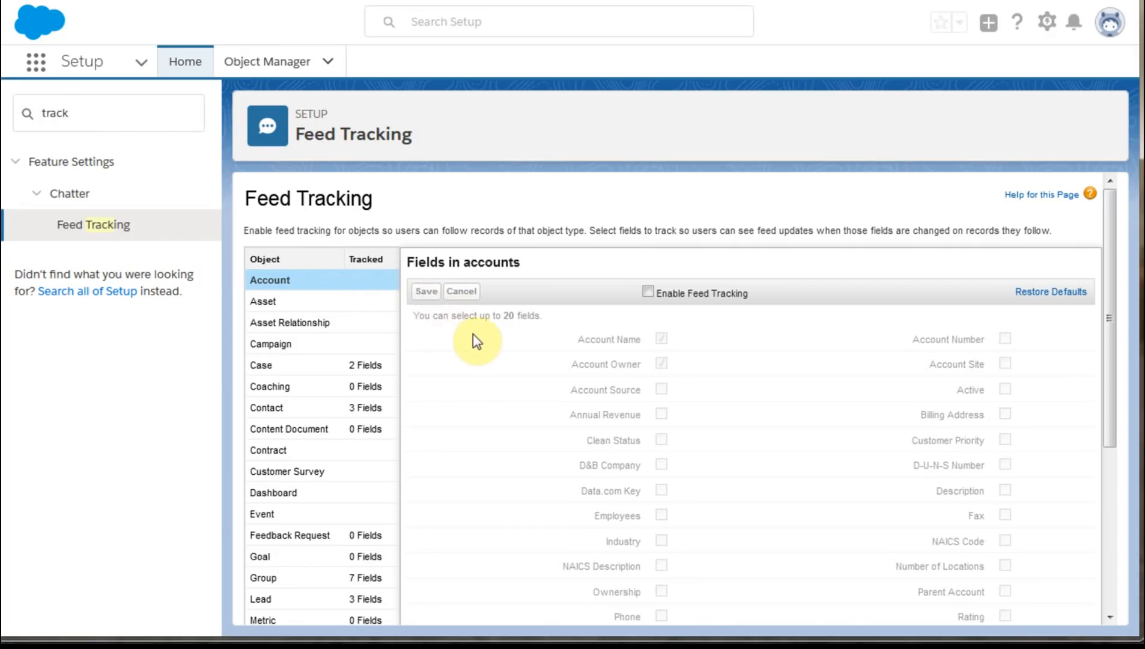
pyautogui.moveTo(517, 339)
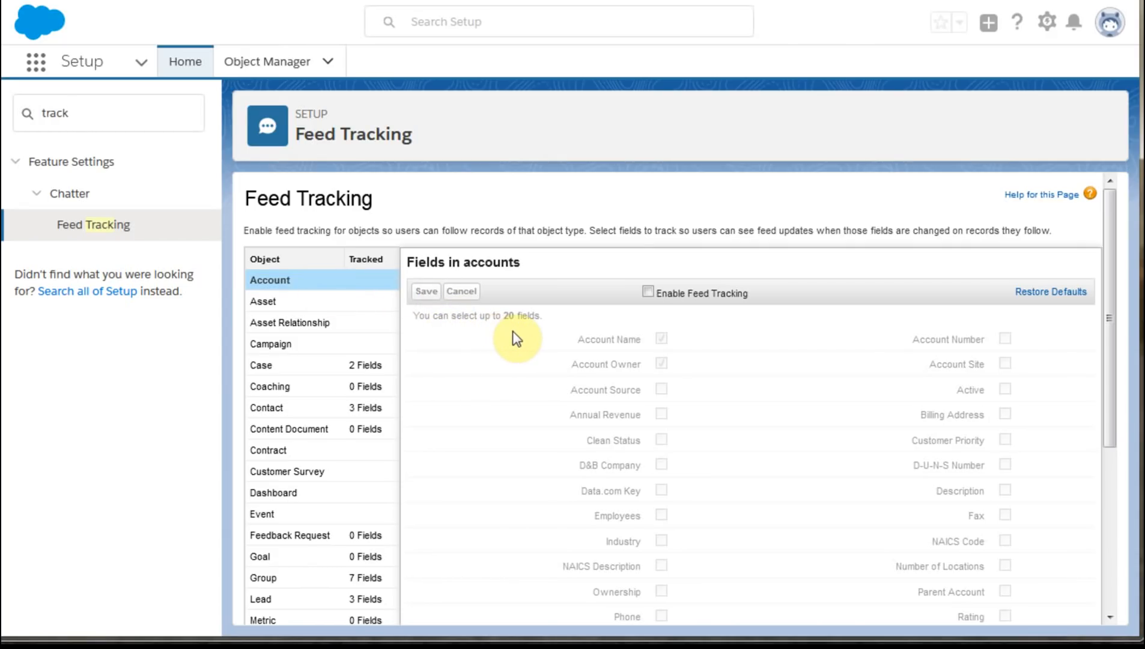
pyautogui.moveTo(288, 288)
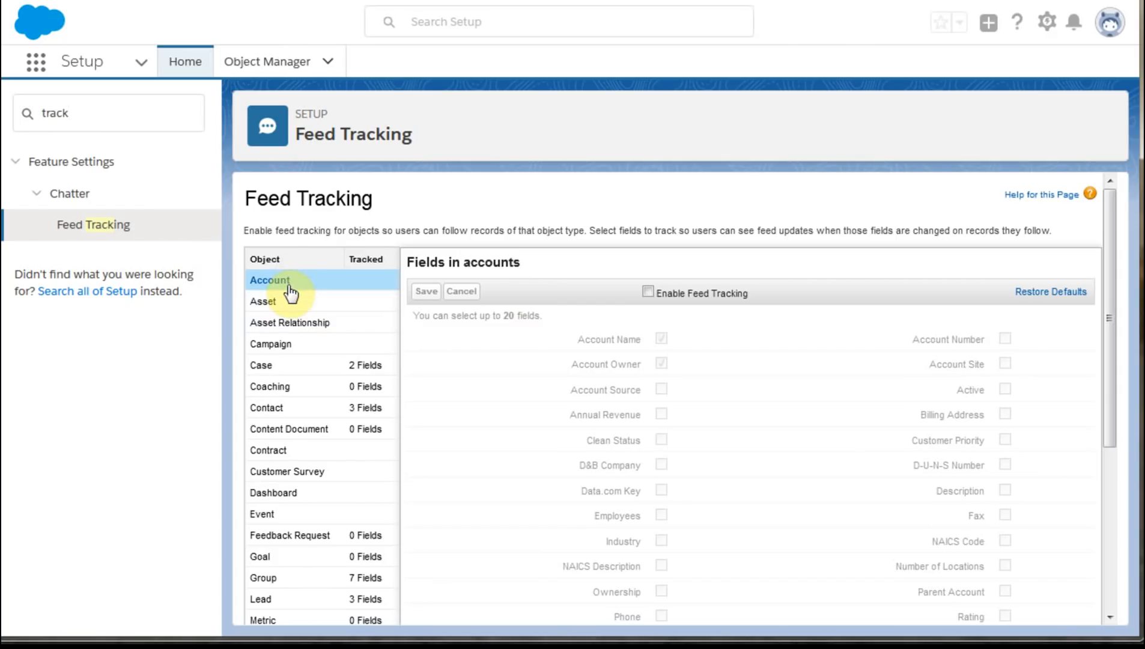
pyautogui.moveTo(387, 326)
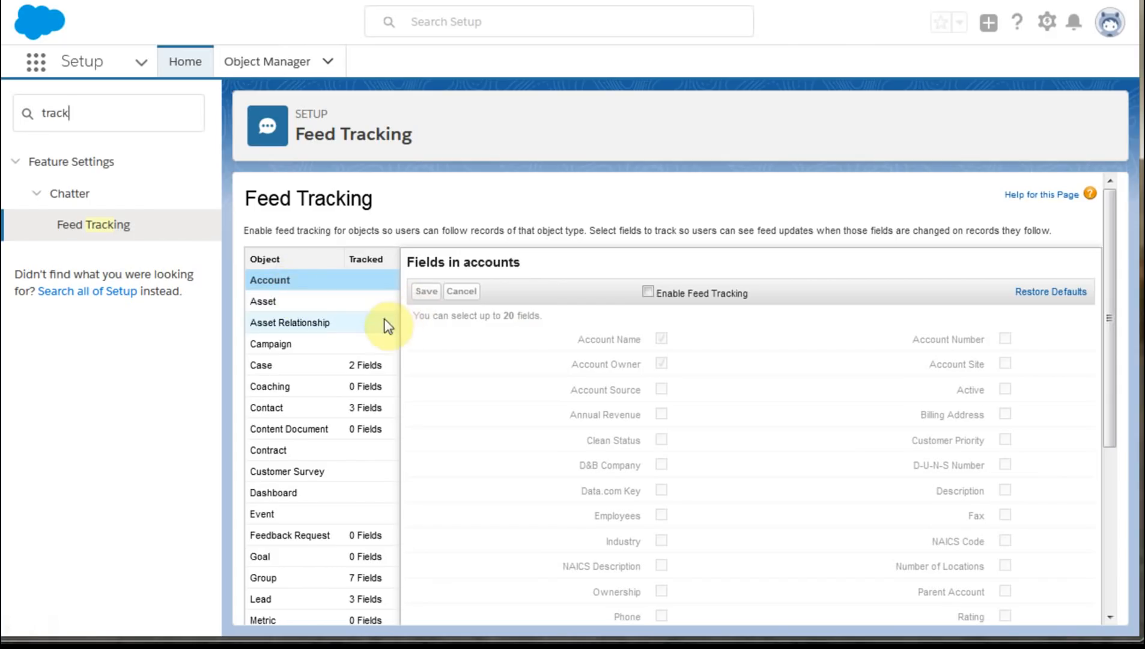
pyautogui.moveTo(499, 310)
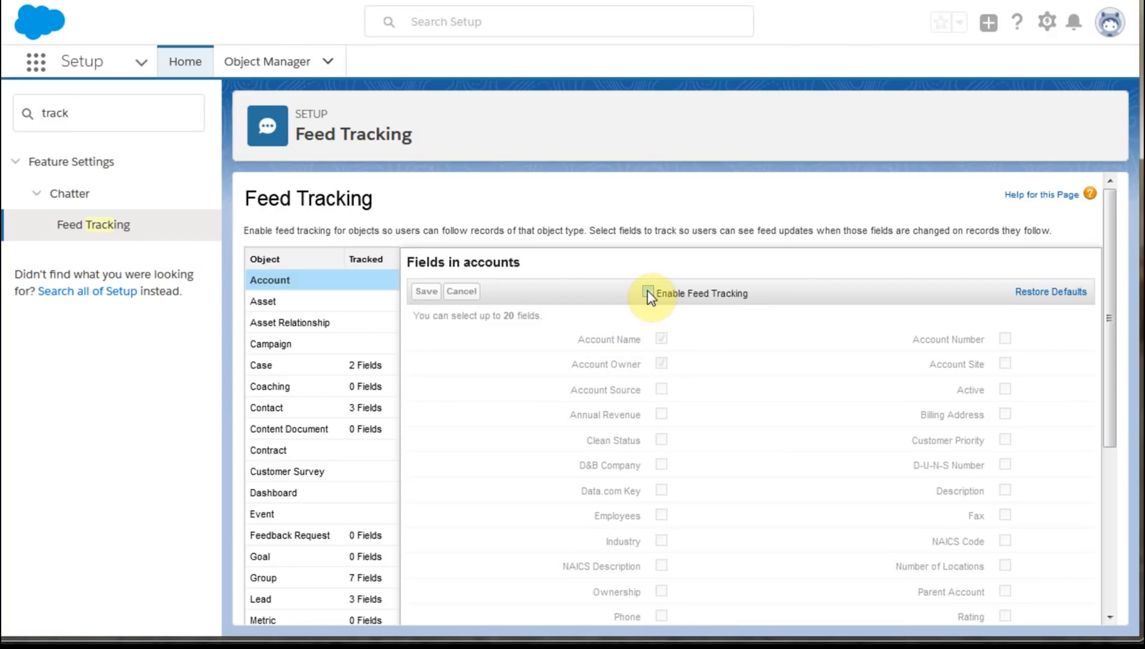
# Step: Enable Account feed tracking with the Rating field tracked, and save
pyautogui.click(649, 294)
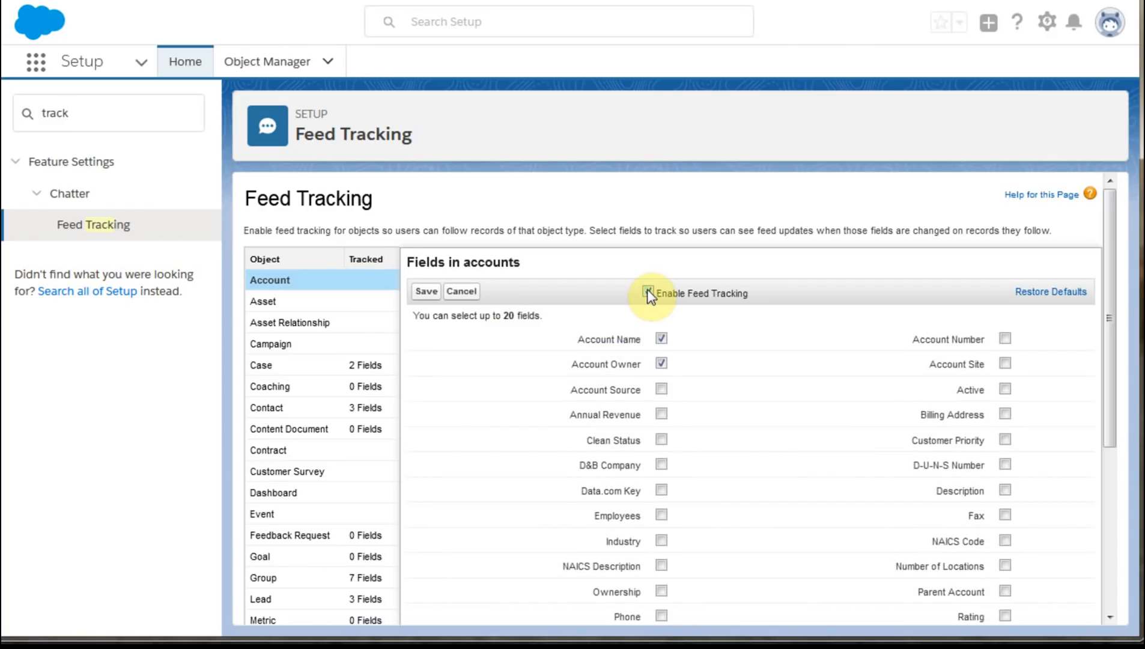
pyautogui.click(649, 293)
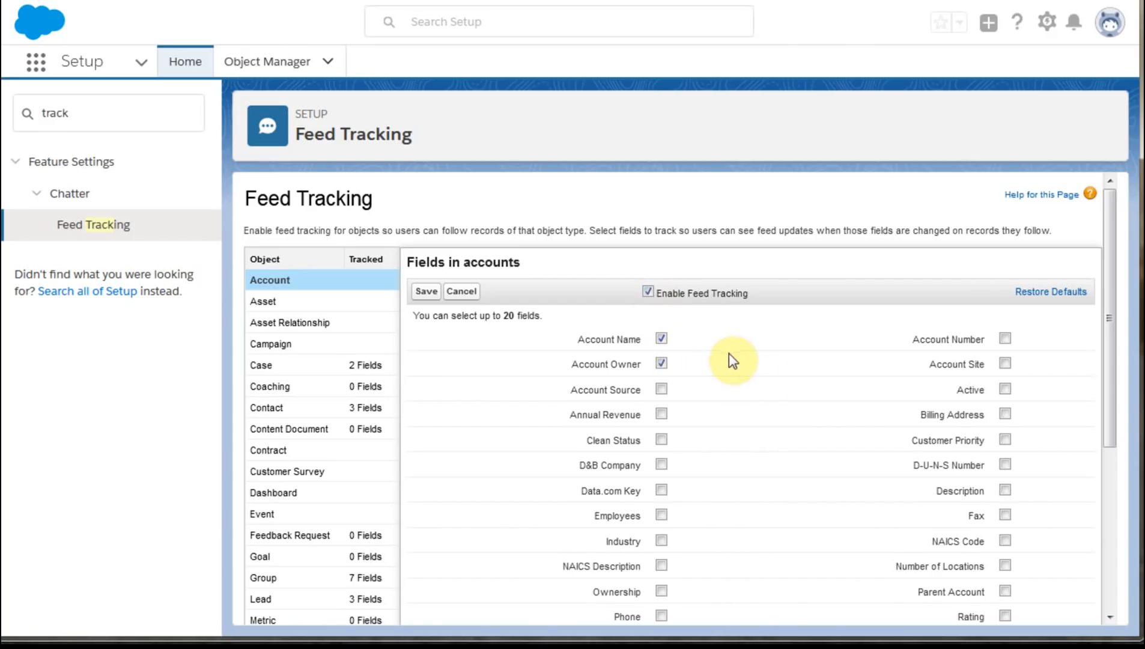
pyautogui.moveTo(1007, 592)
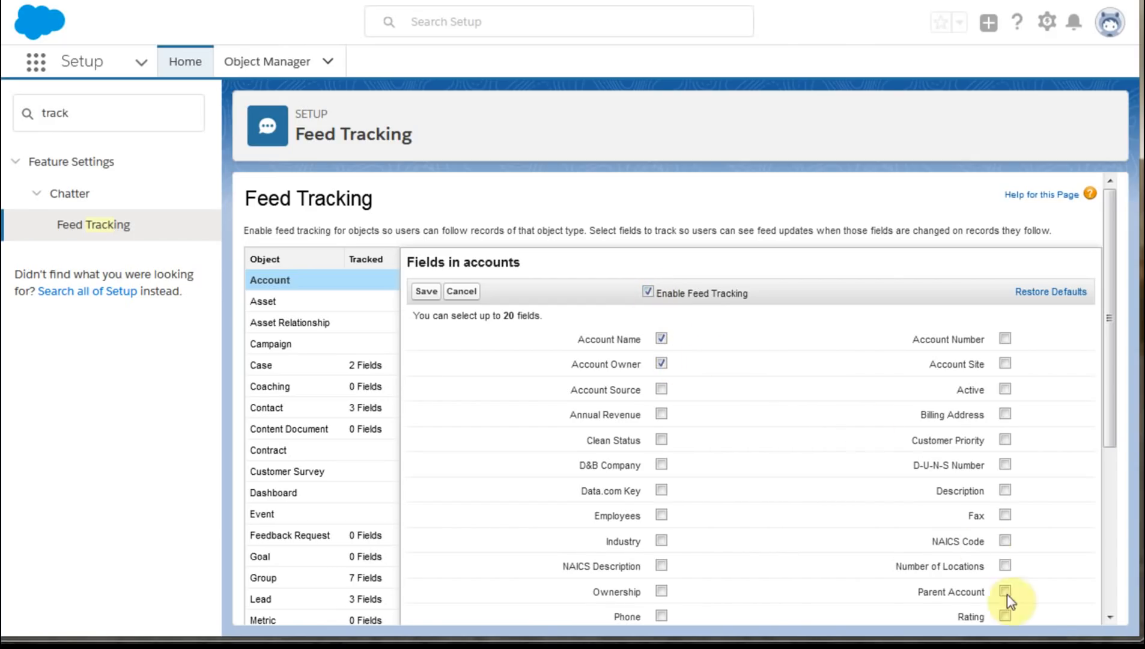
pyautogui.click(1005, 617)
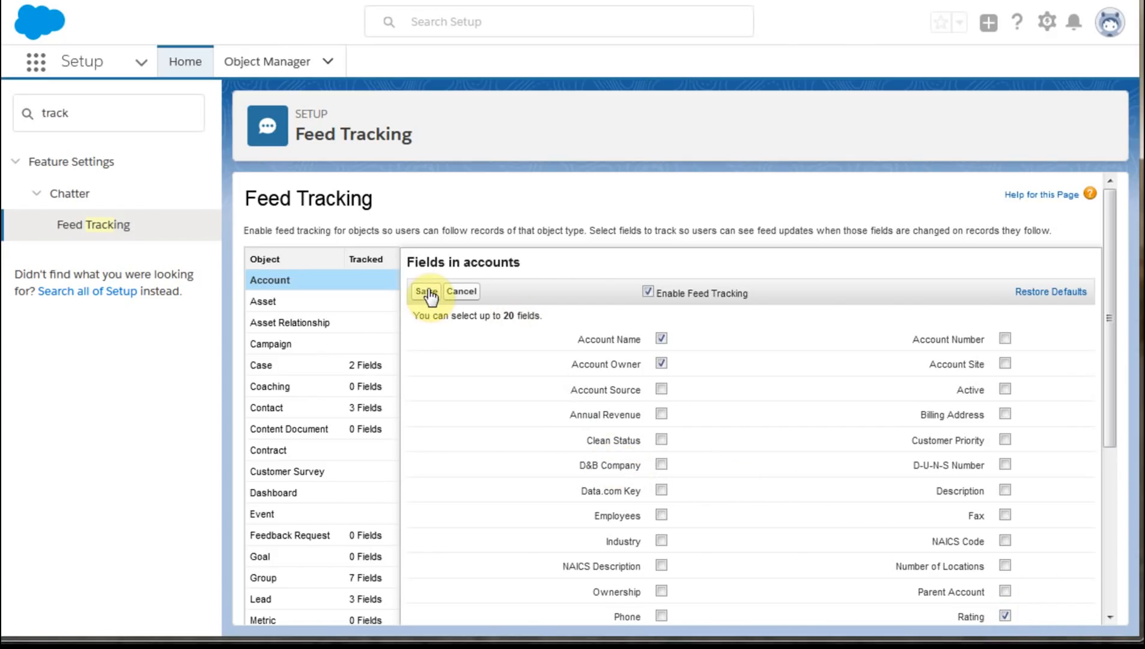
pyautogui.click(426, 292)
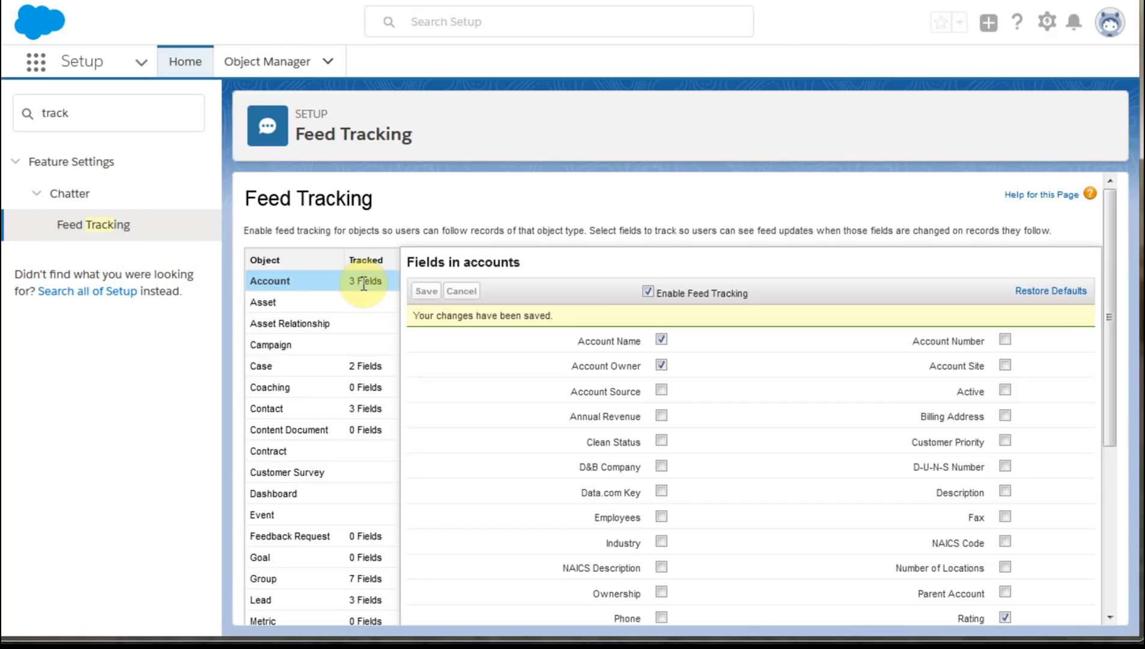
# Step: Select Opportunity in Feed Tracking to see its five tracked fields
pyautogui.scroll(-3)
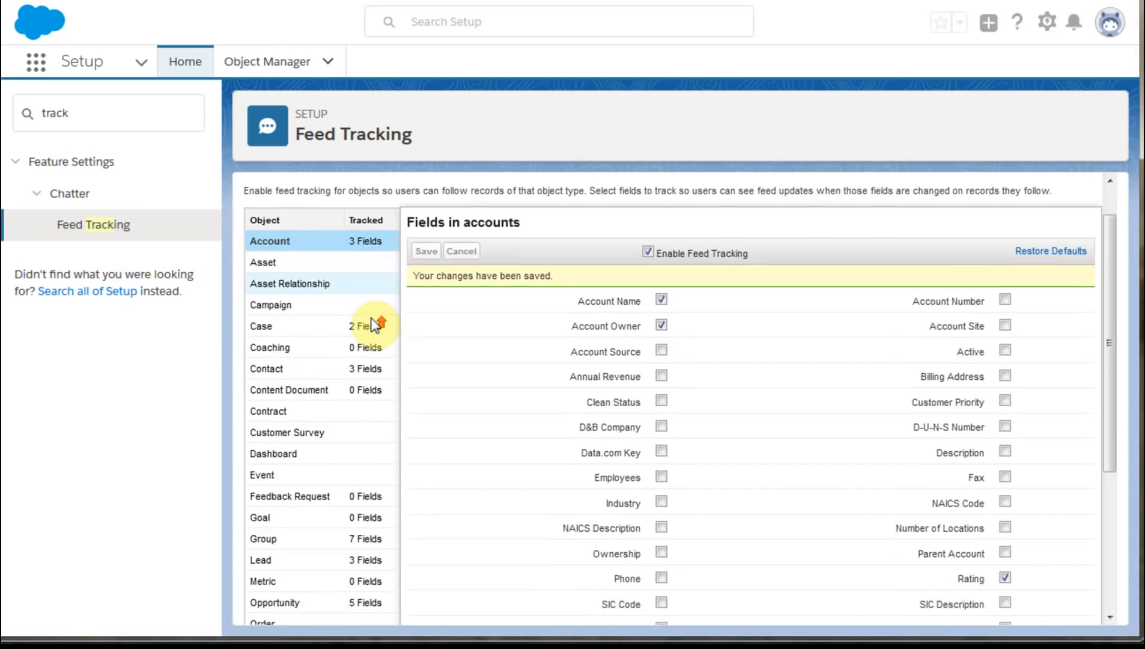
pyautogui.scroll(-3)
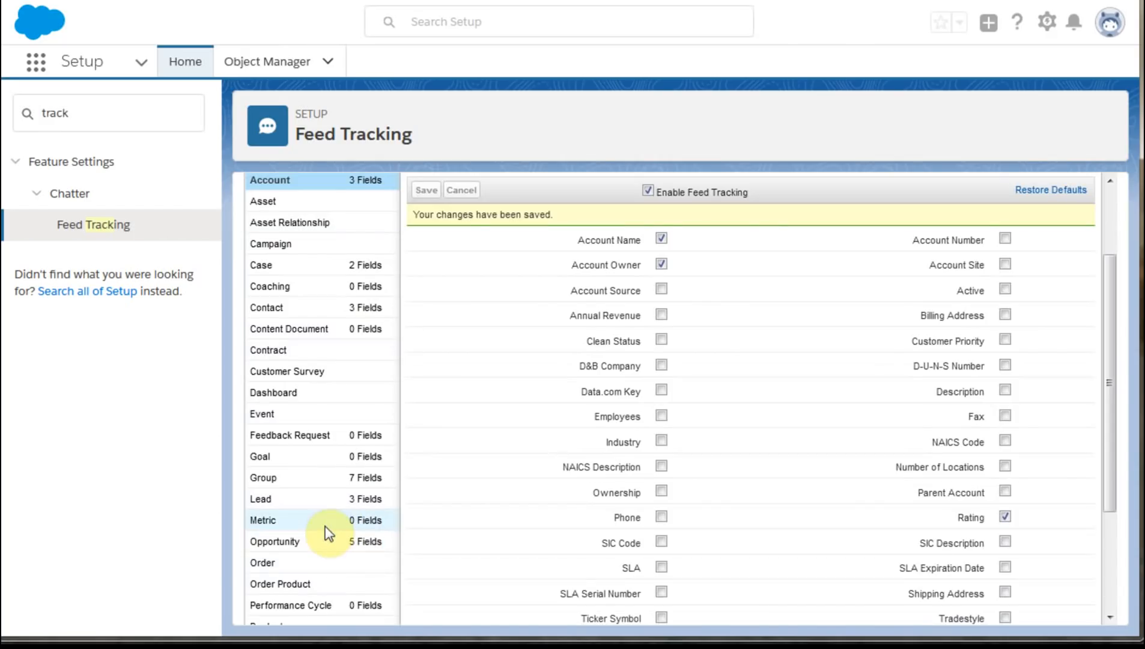
pyautogui.click(275, 542)
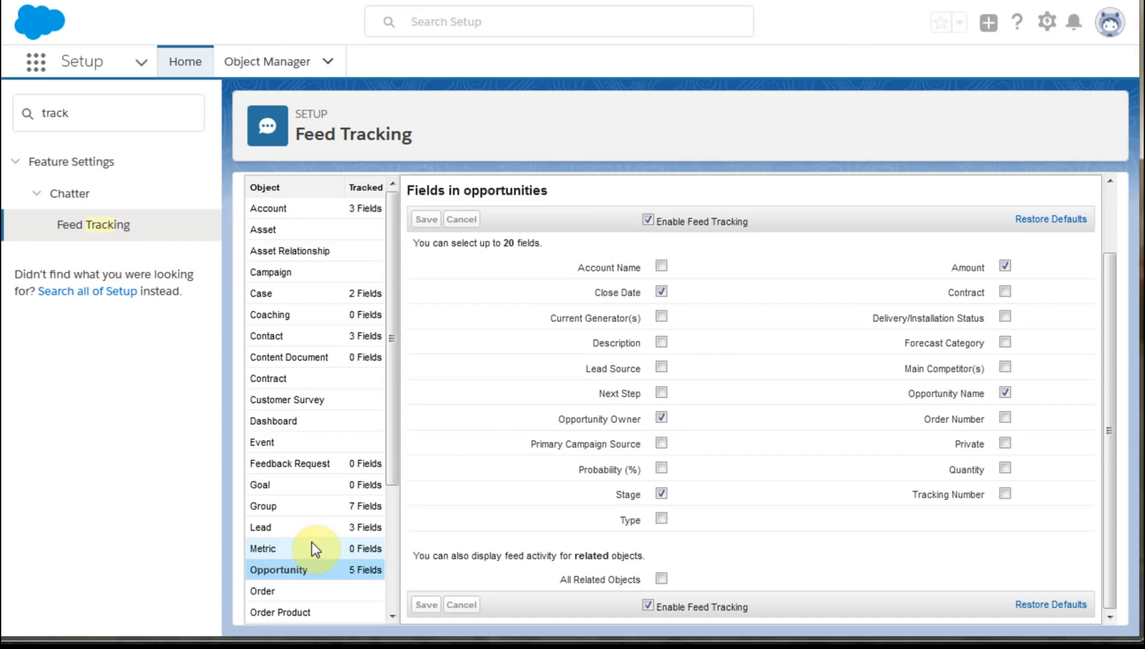
pyautogui.moveTo(337, 540)
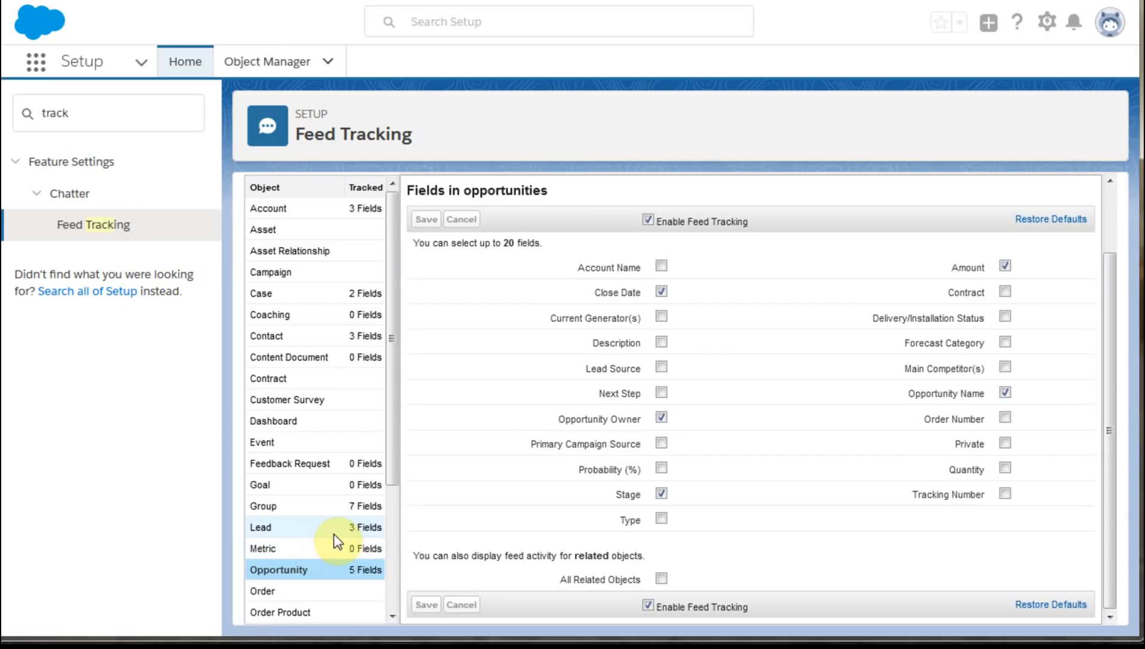
pyautogui.moveTo(559, 379)
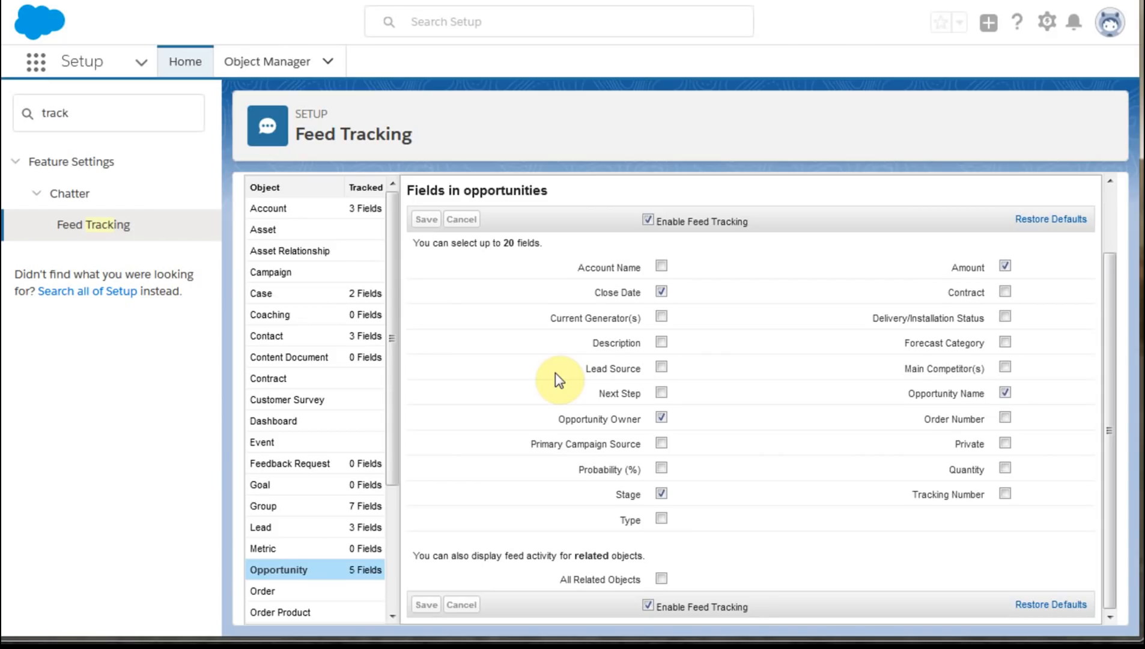
pyautogui.moveTo(851, 354)
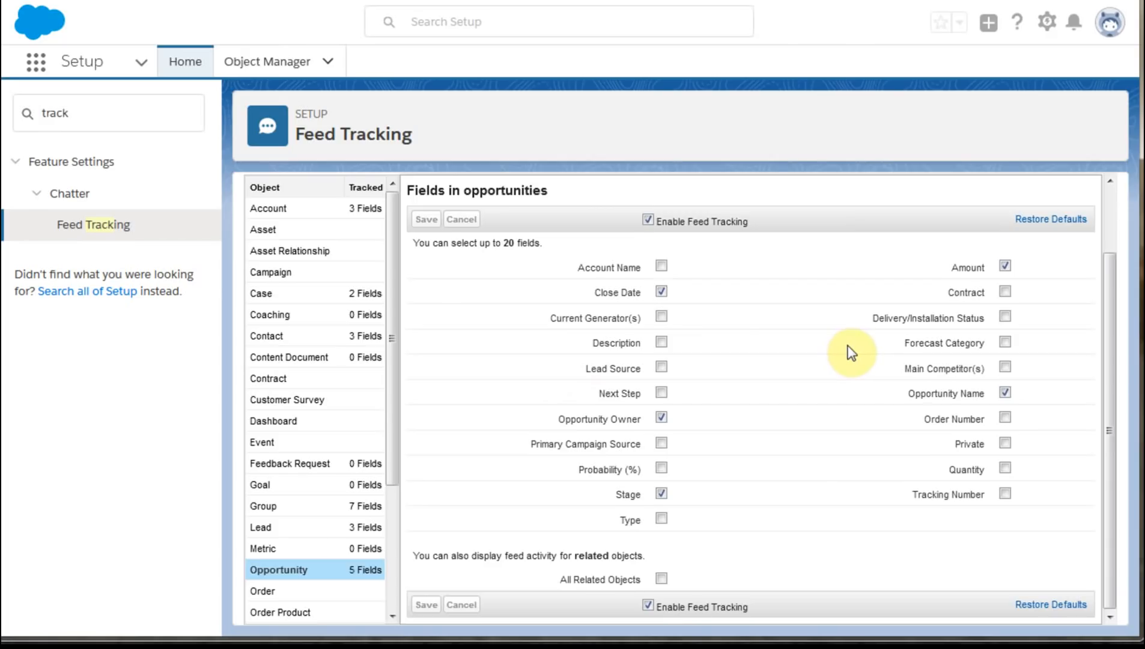
pyautogui.scroll(3)
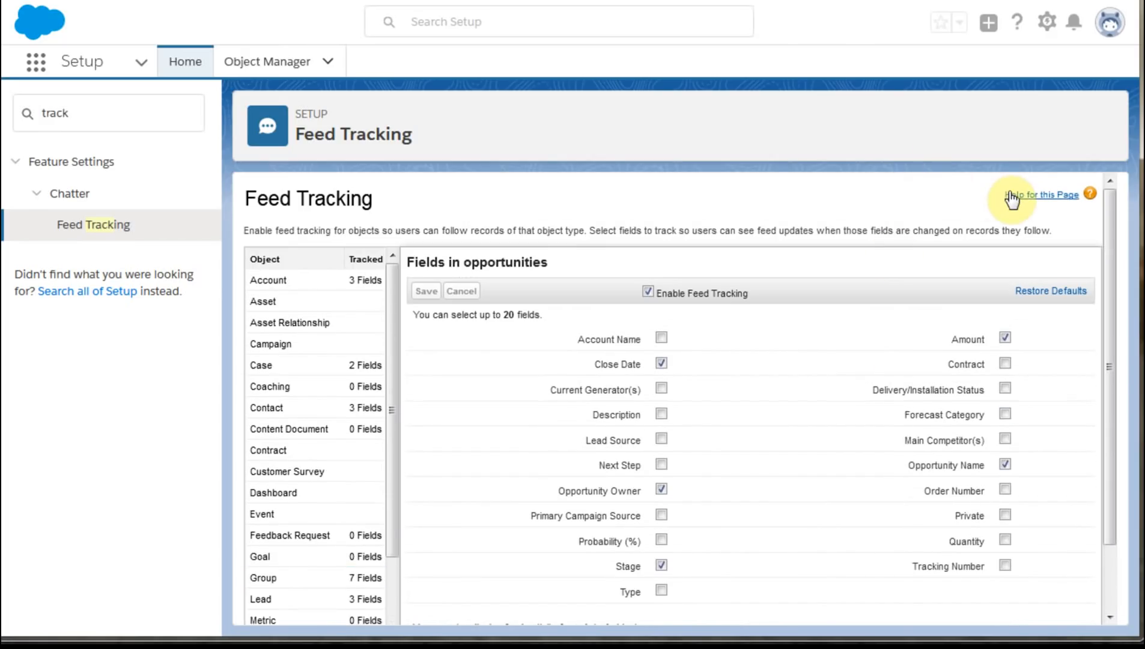
# Step: Open the 'Customize Chatter Feed Tracking' help article via Help for this Page
pyautogui.click(1042, 194)
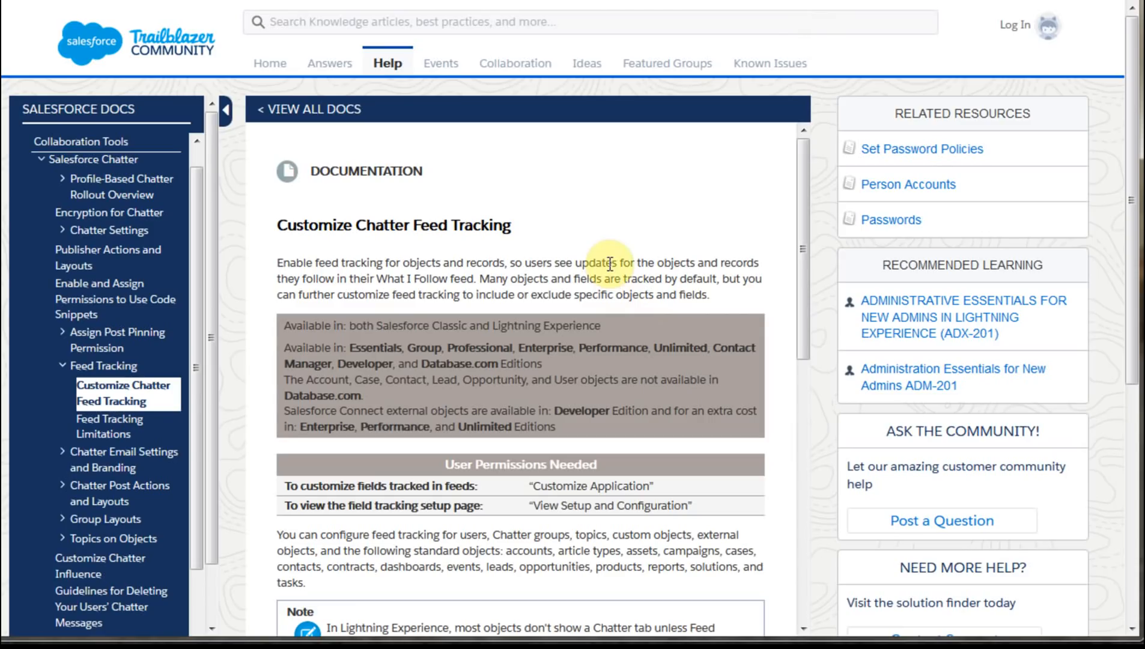
pyautogui.scroll(-3)
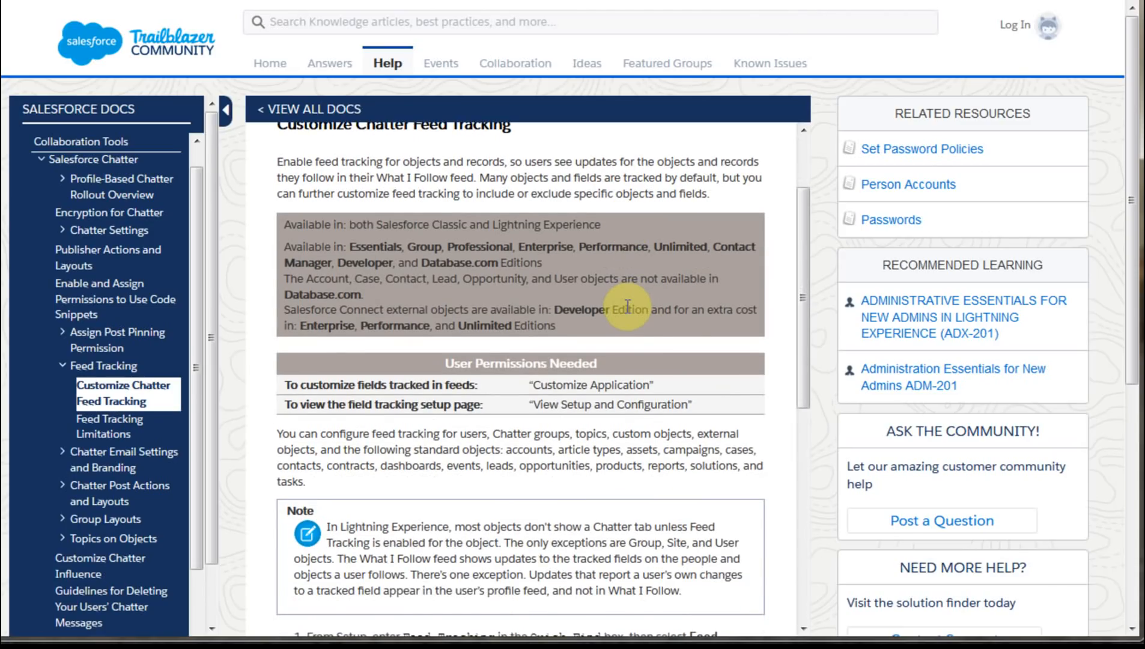
pyautogui.moveTo(520, 584)
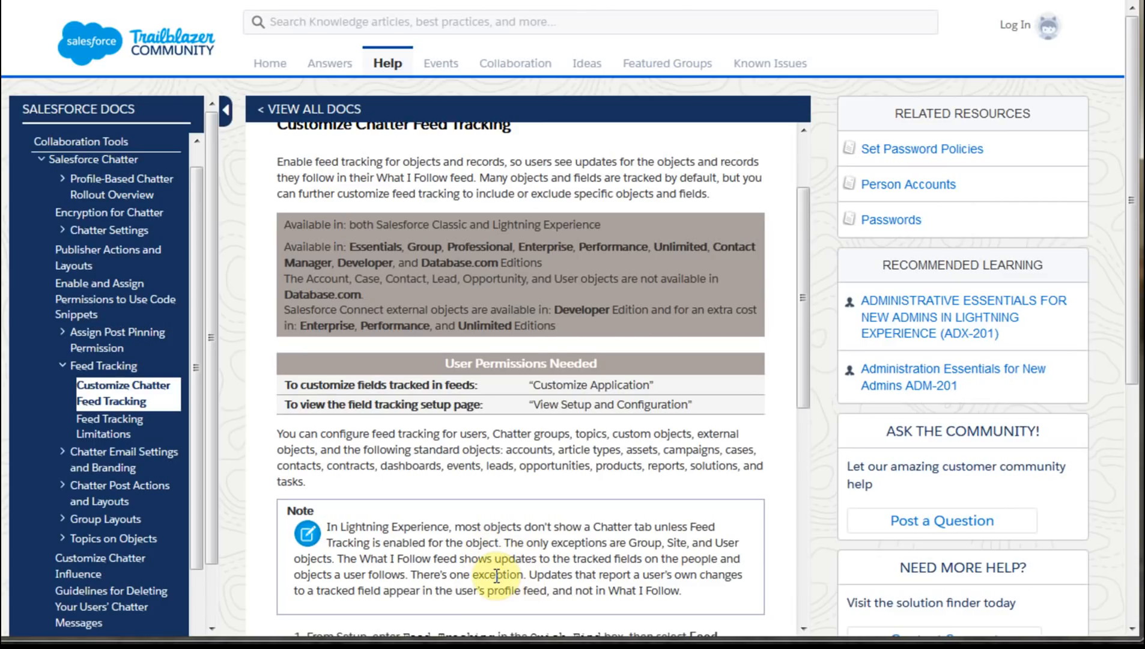
pyautogui.scroll(3)
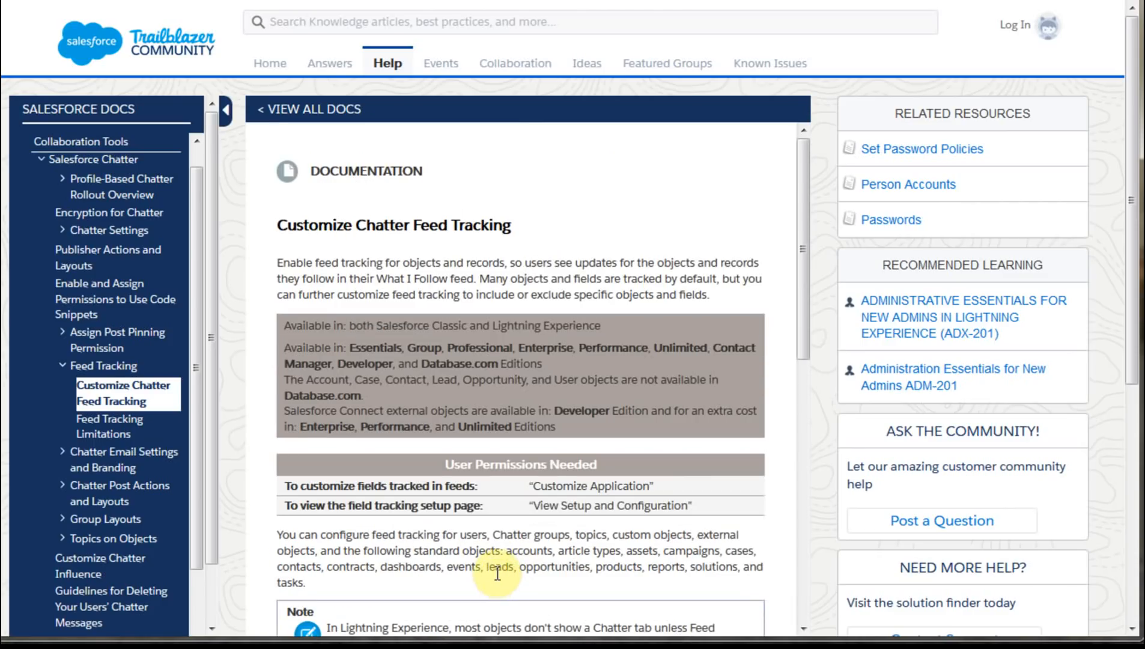
pyautogui.moveTo(327, 62)
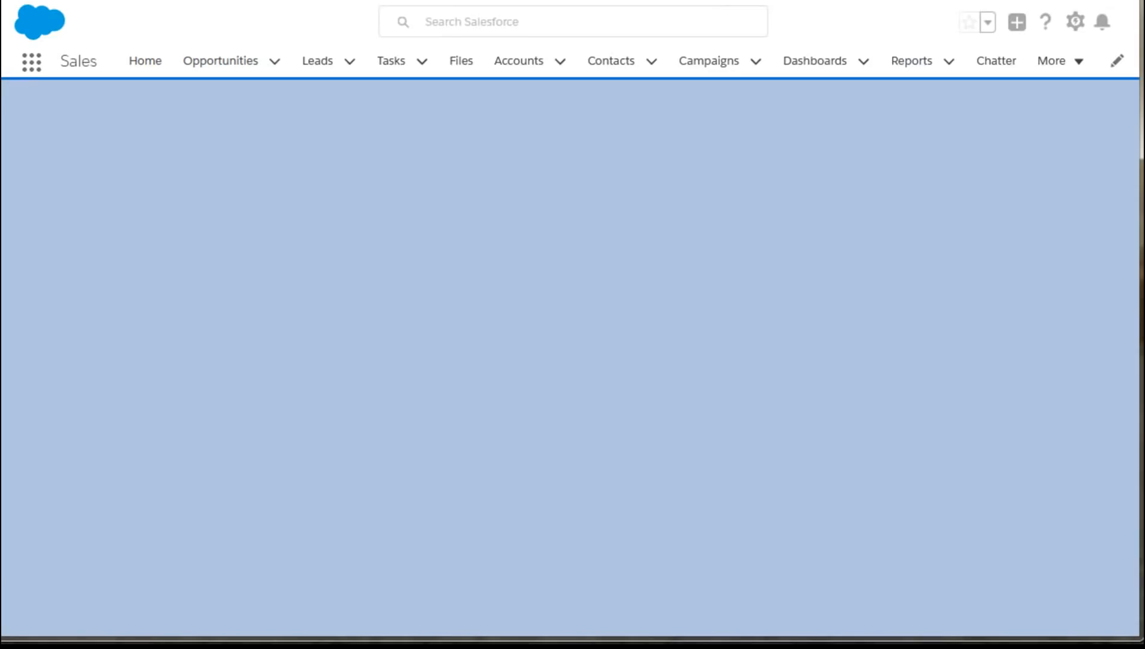
# Step: Return to the Edge Communications account and show its empty Chatter feed
pyautogui.click(519, 60)
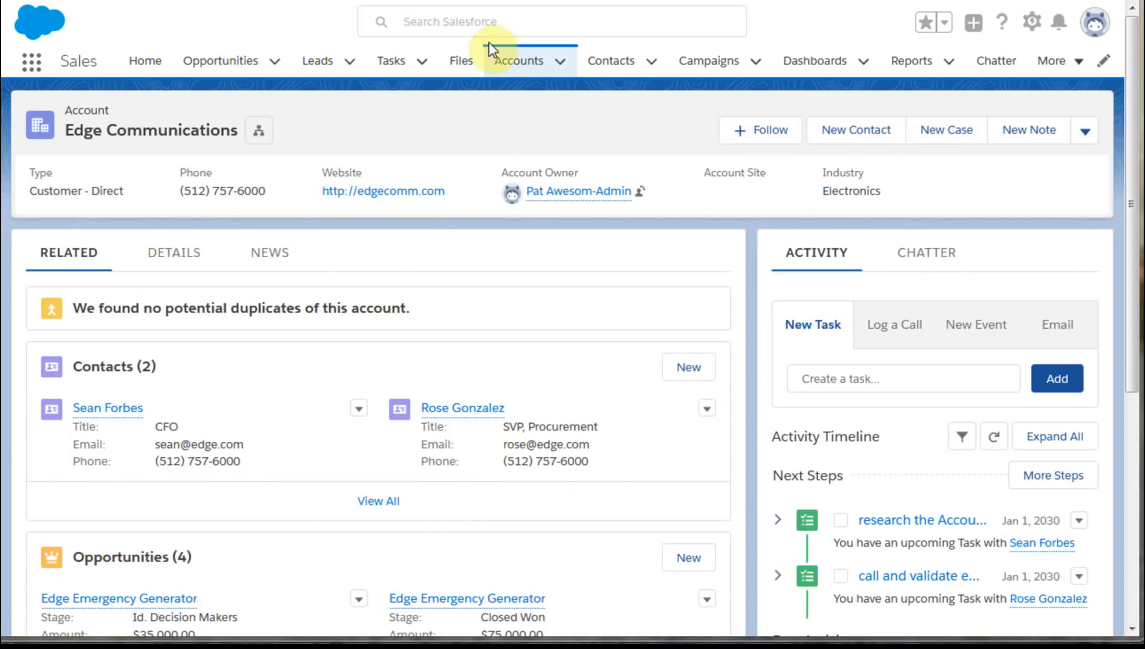
pyautogui.moveTo(926, 252)
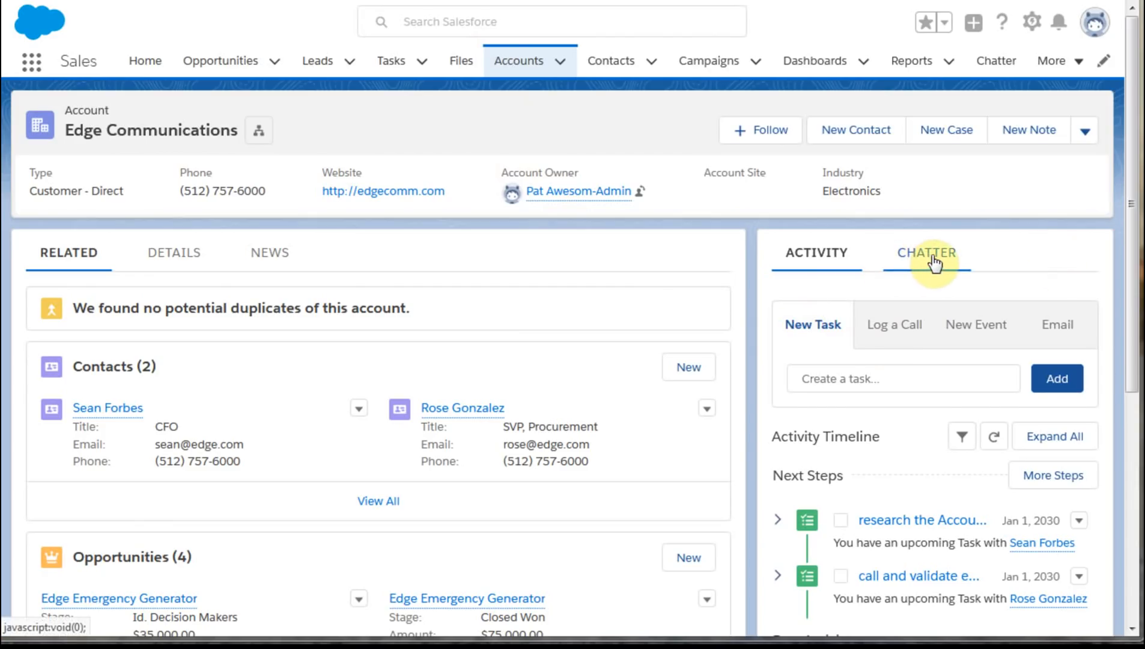
pyautogui.click(927, 252)
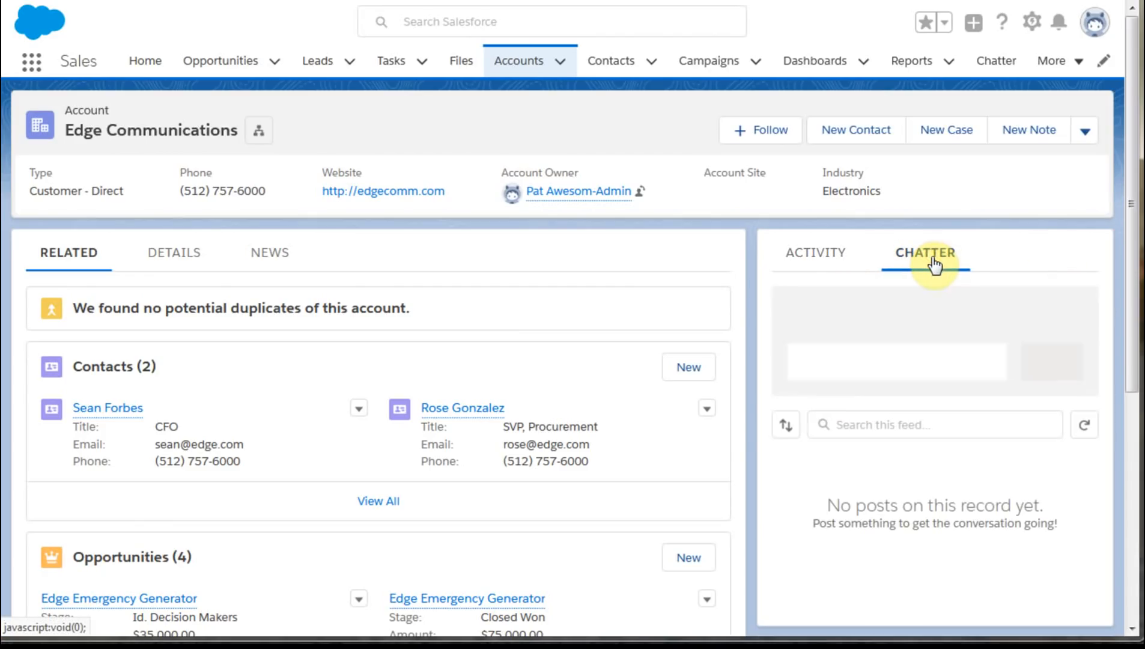
pyautogui.click(924, 252)
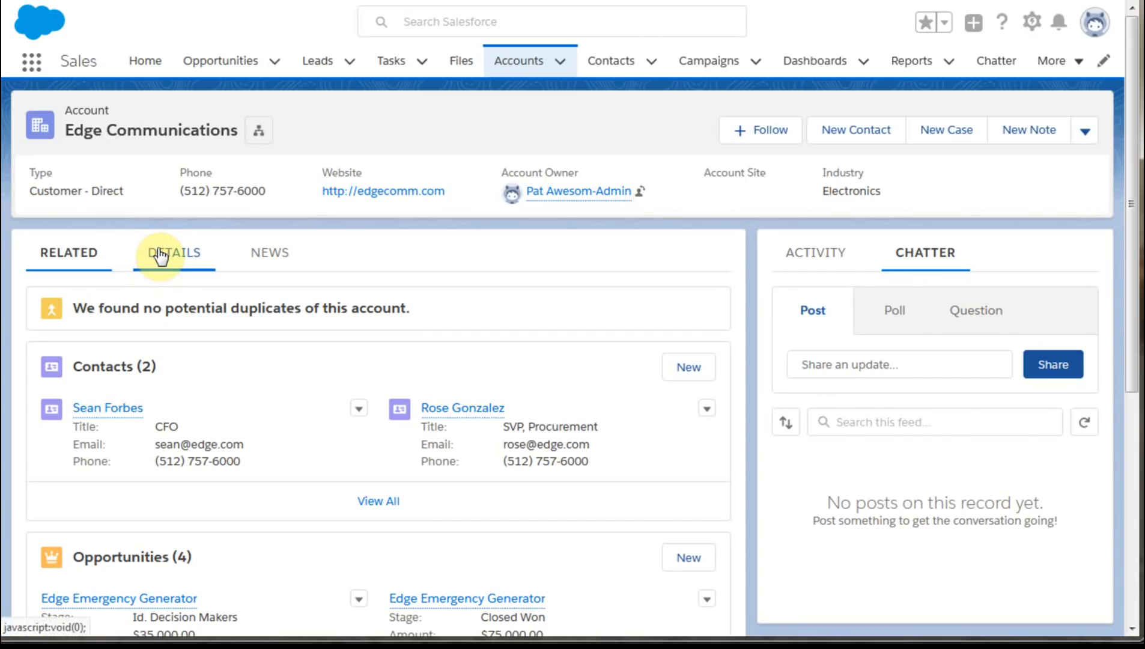
# Step: Set Edge Communications' Rating picklist from Hot to Cold and save the record
pyautogui.click(172, 252)
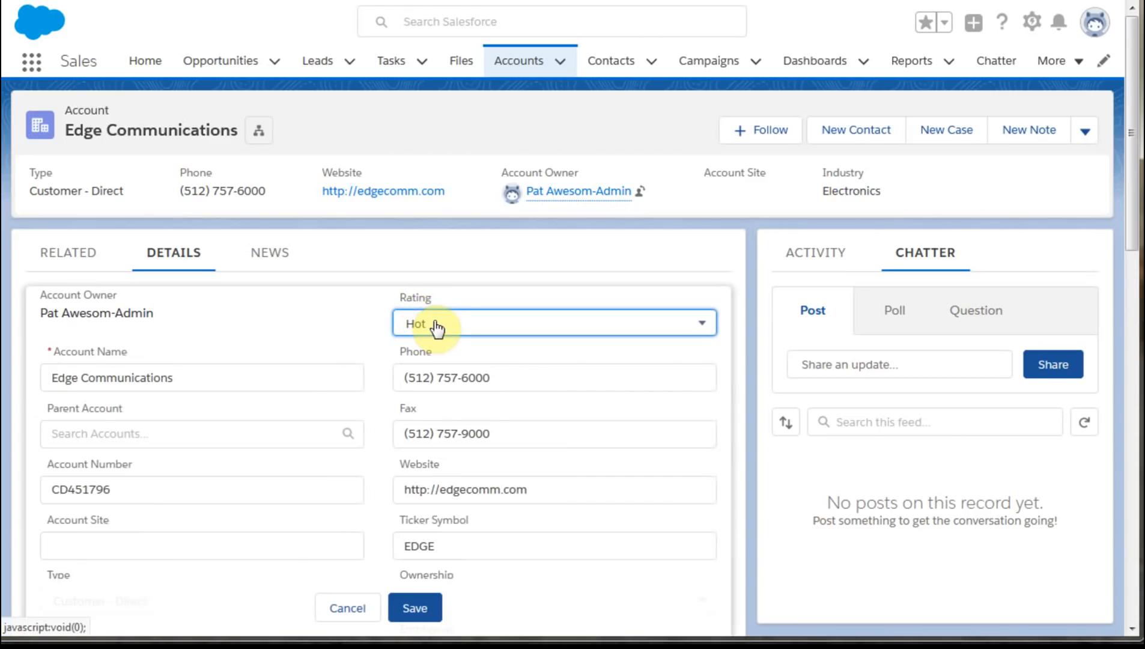
pyautogui.click(552, 324)
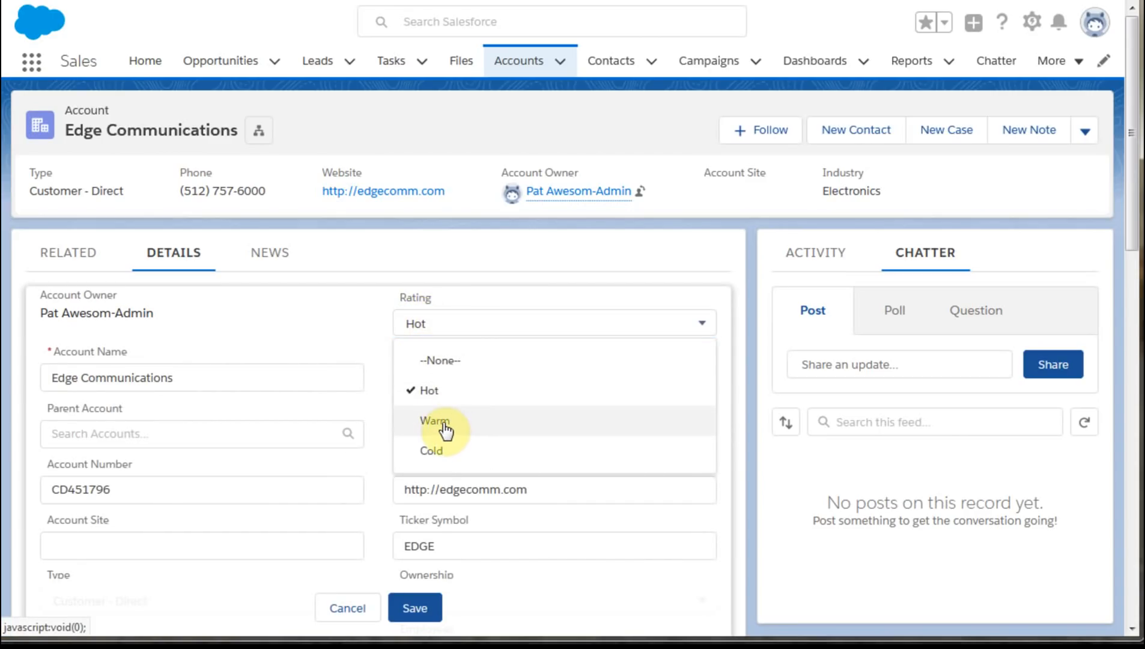
pyautogui.click(431, 451)
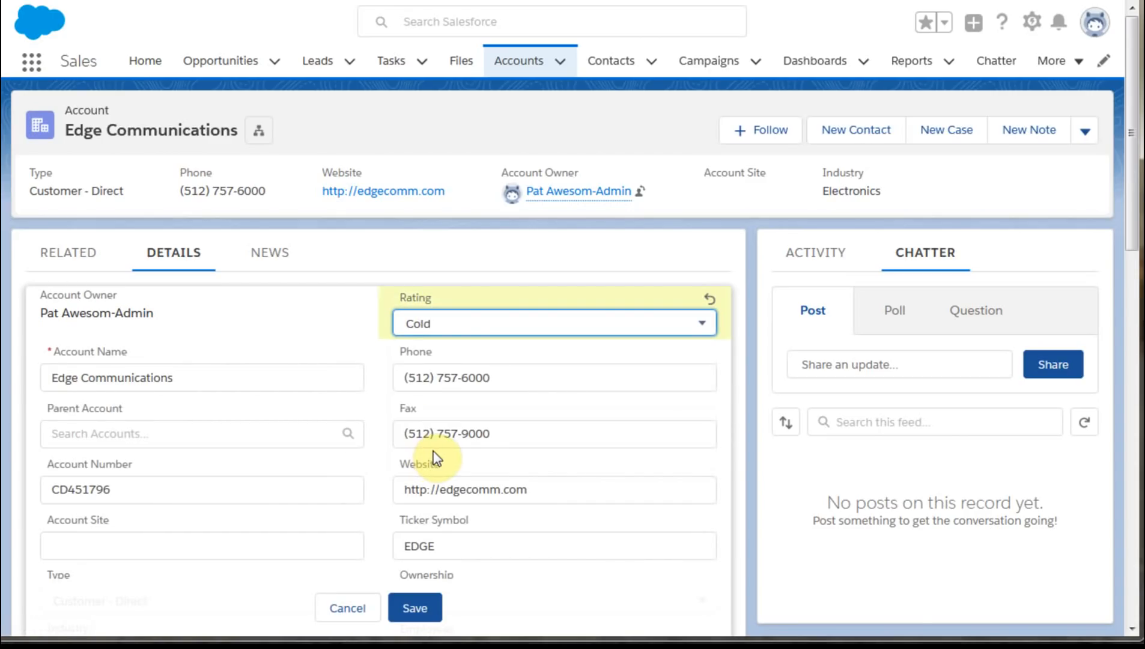
pyautogui.moveTo(453, 568)
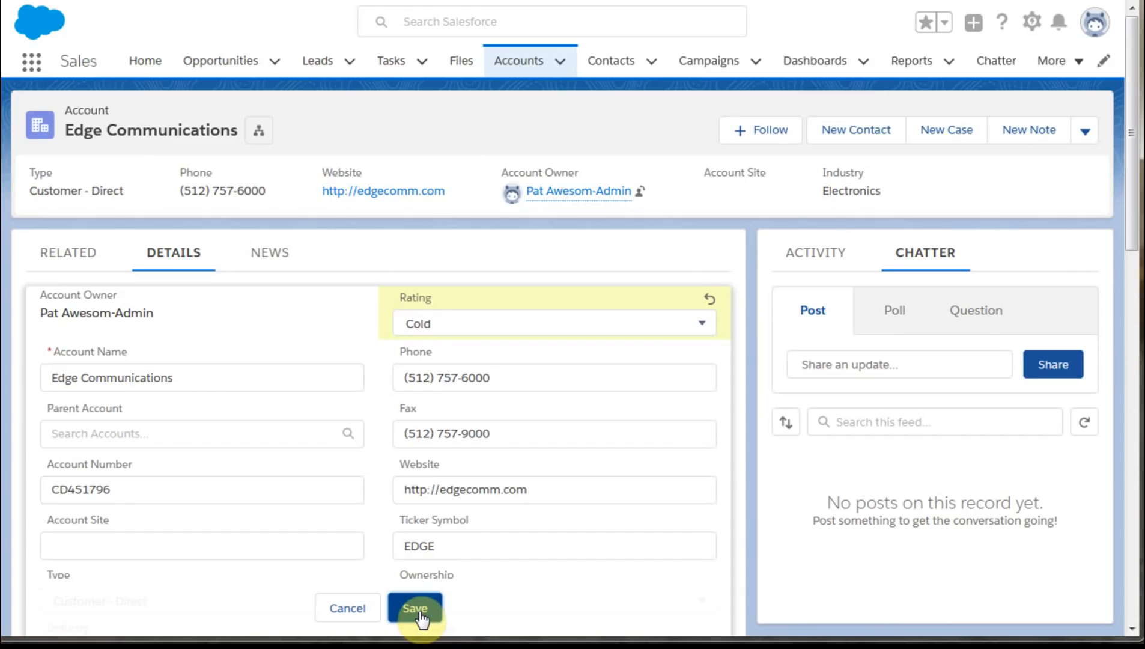
pyautogui.click(414, 608)
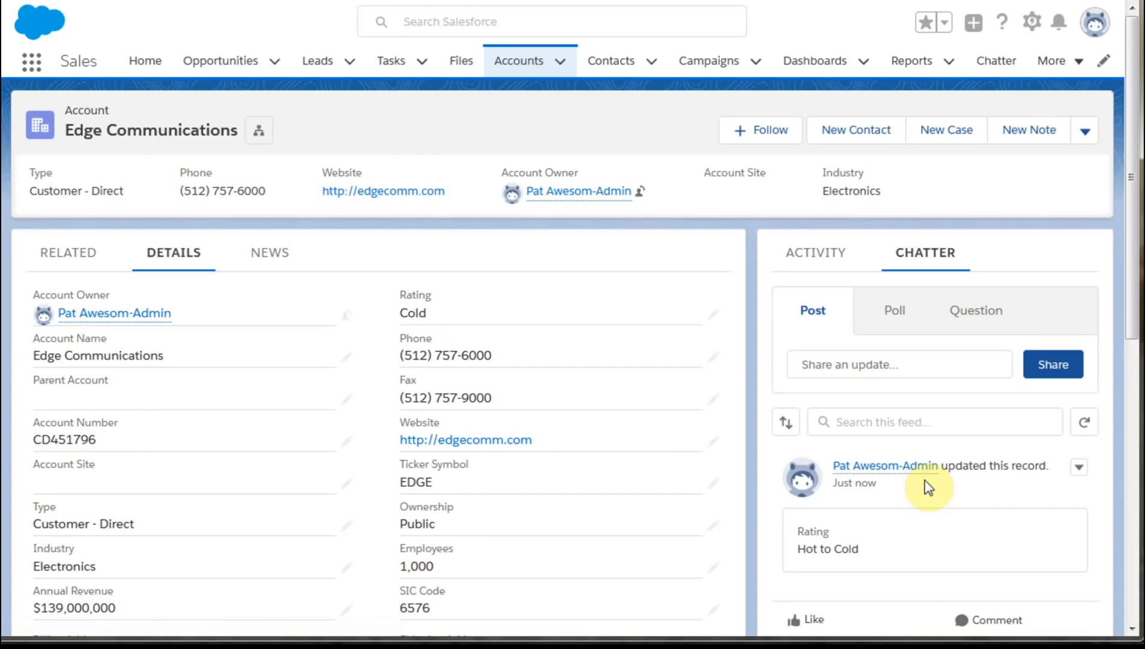
pyautogui.moveTo(333, 91)
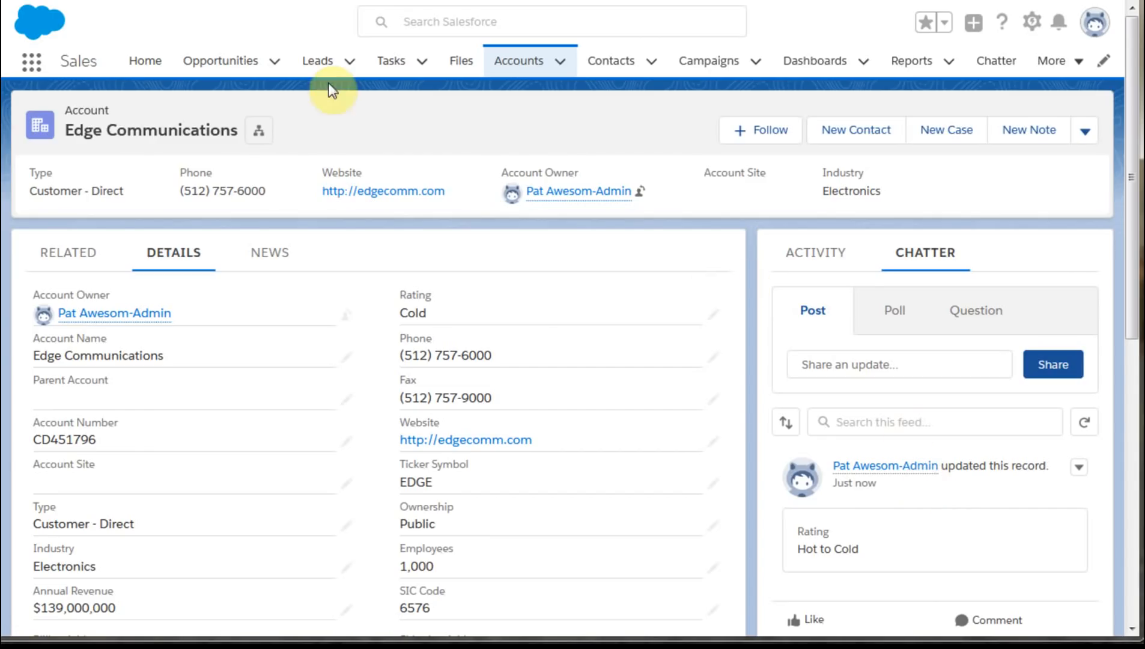
pyautogui.moveTo(924, 253)
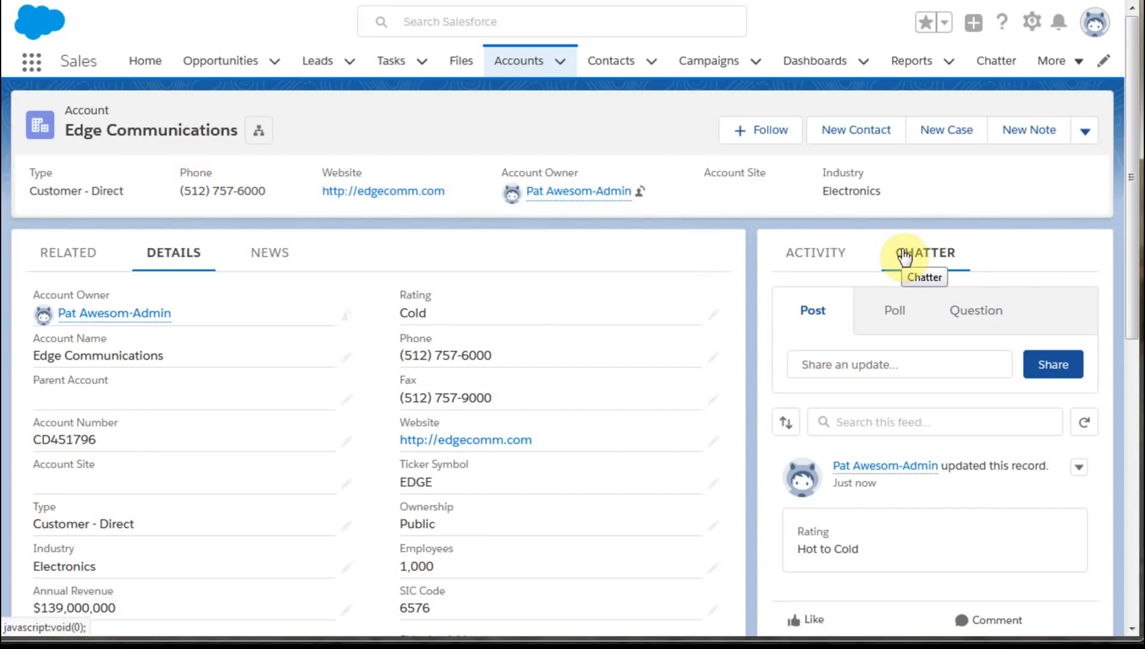
pyautogui.moveTo(844, 221)
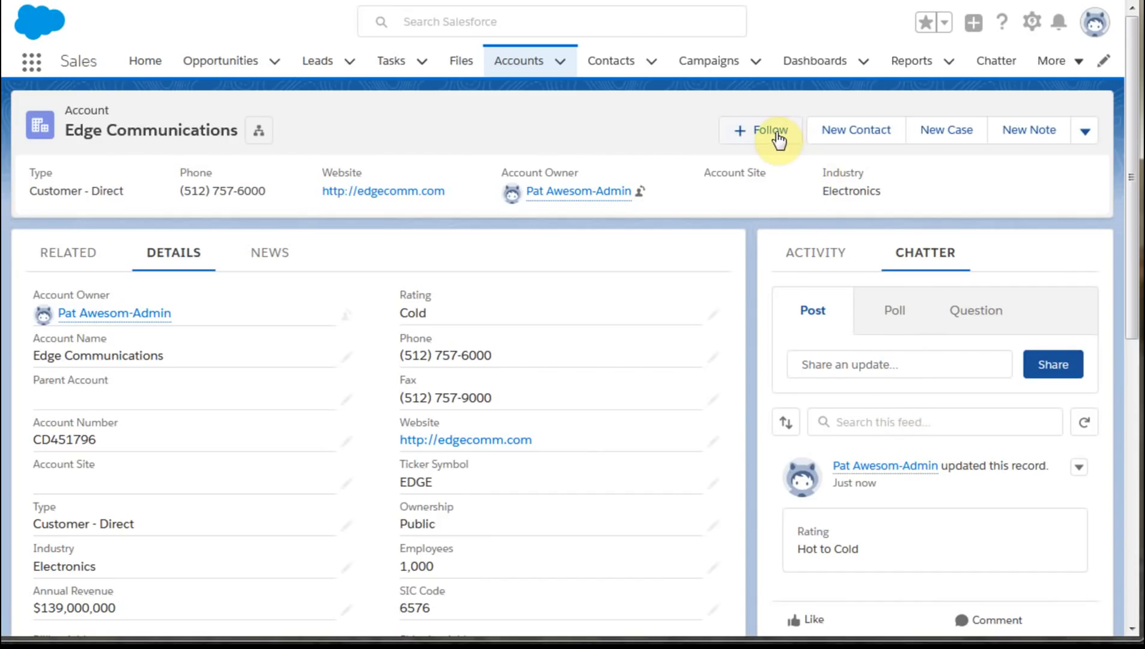
pyautogui.moveTo(916, 343)
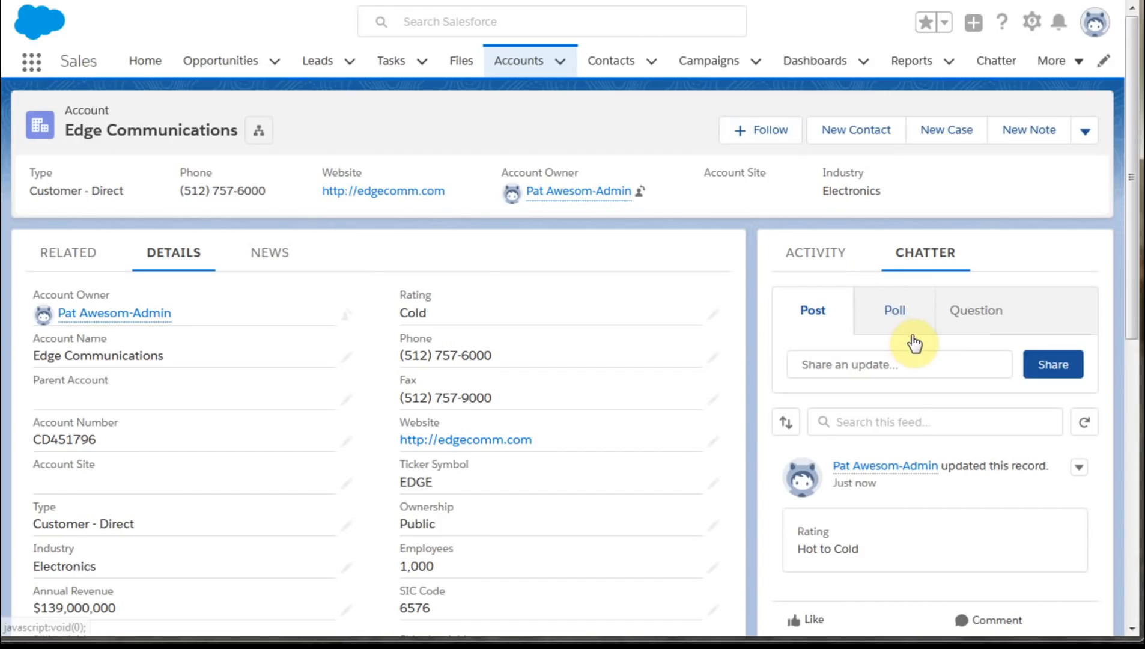
pyautogui.moveTo(913, 294)
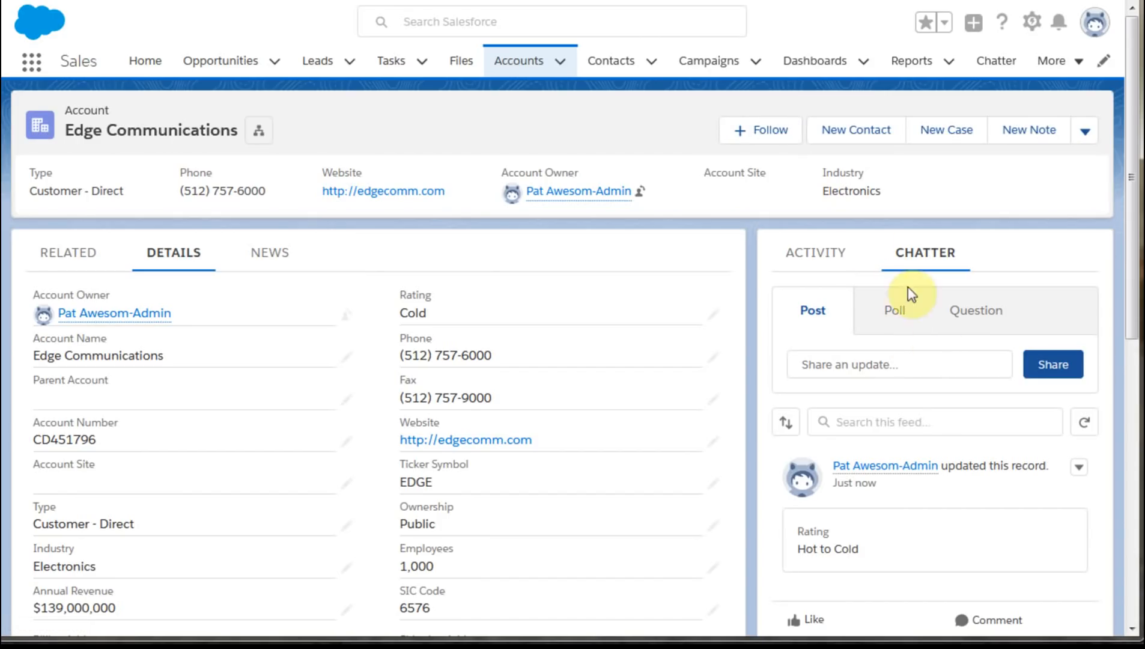
pyautogui.moveTo(995, 60)
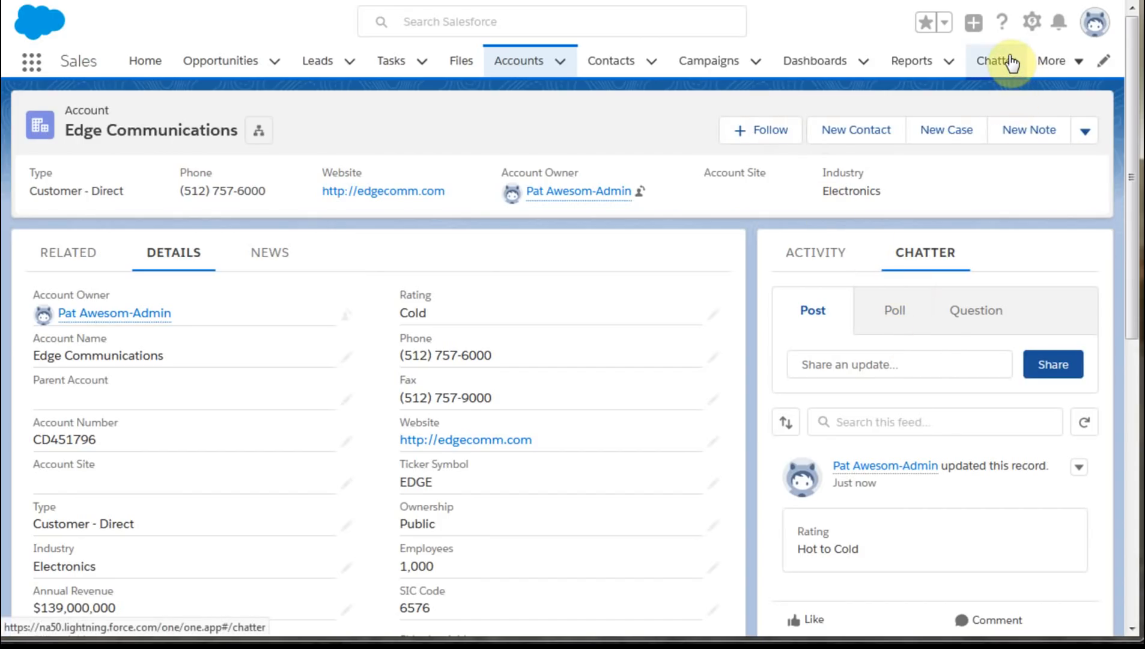
pyautogui.moveTo(1002, 64)
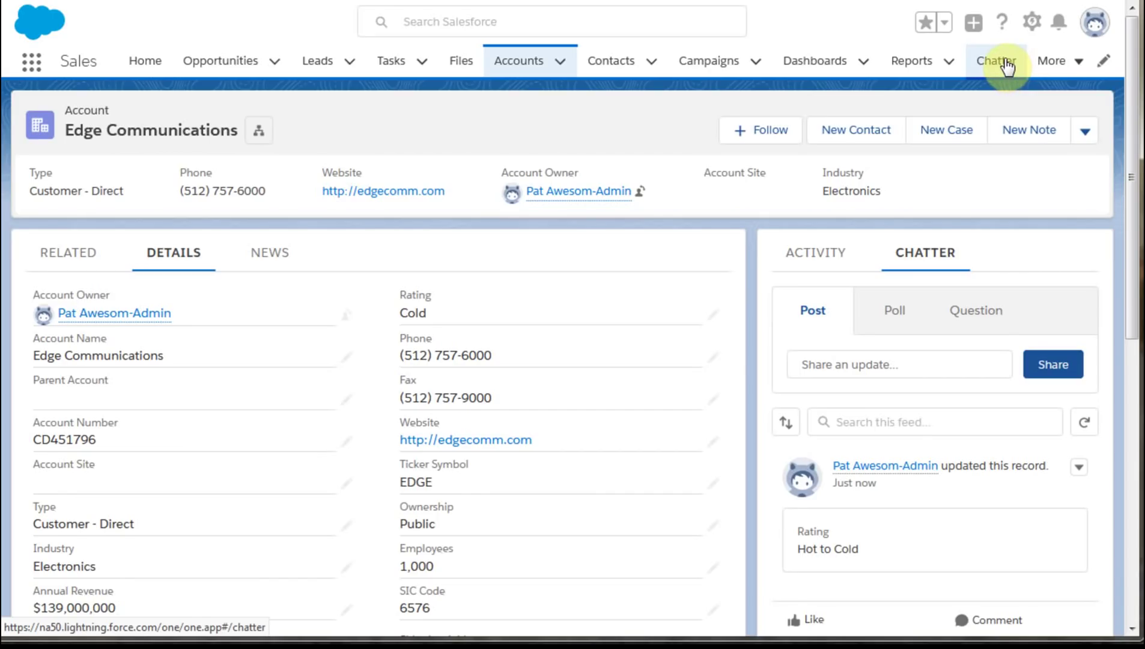